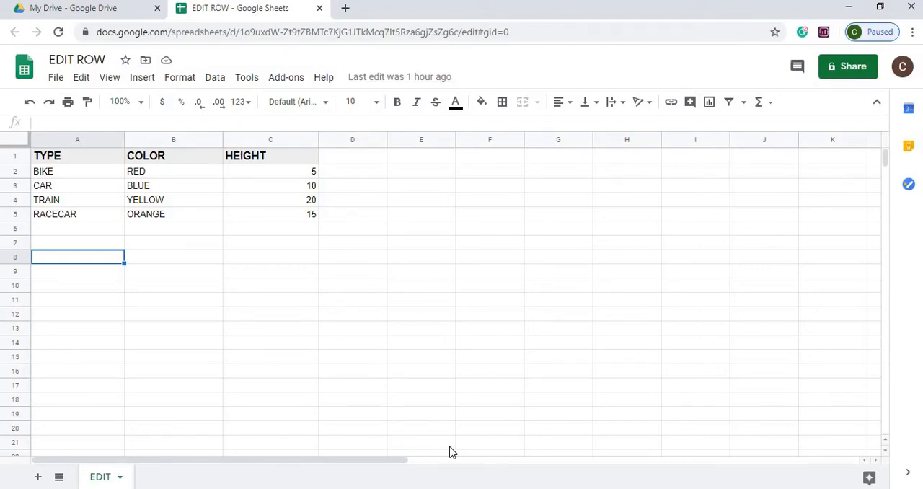
{"action": "mouse_move", "coordinate": [244, 287]}
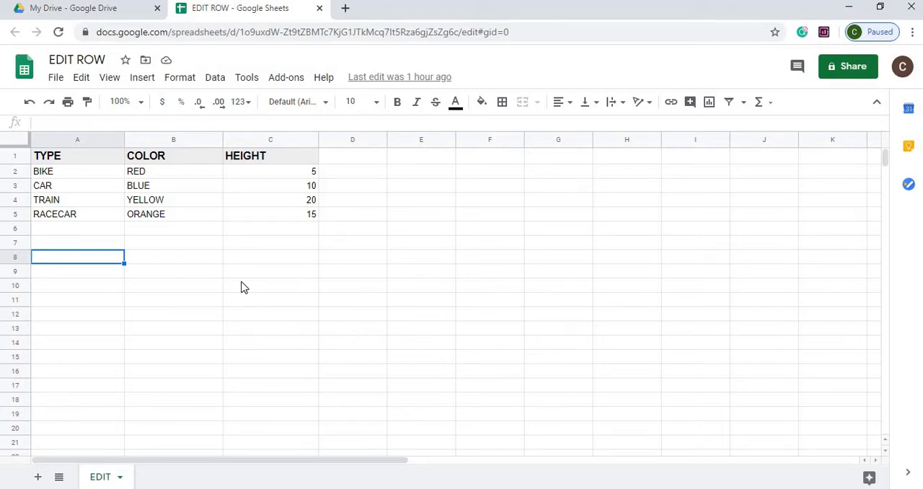
{"action": "mouse_move", "coordinate": [87, 225]}
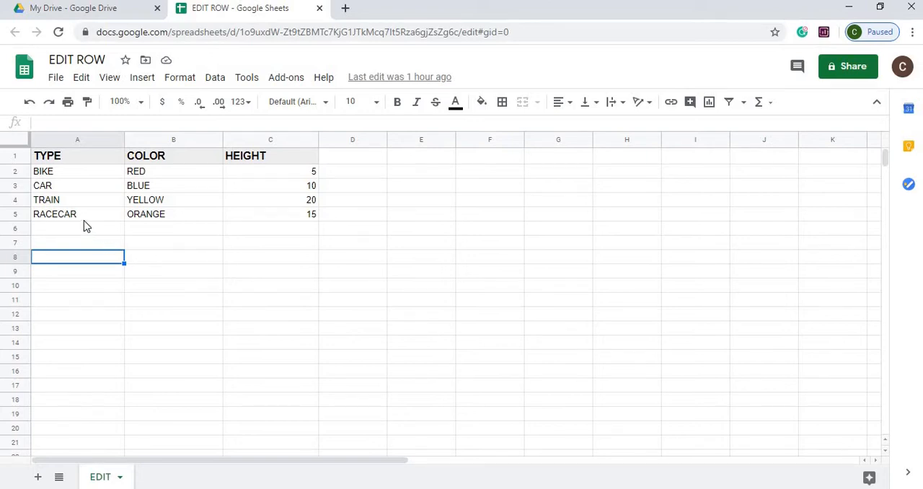
Review the BIKE and TRAIN entries and an empty cell in the sheet's table
{"action": "left_click", "coordinate": [78, 170]}
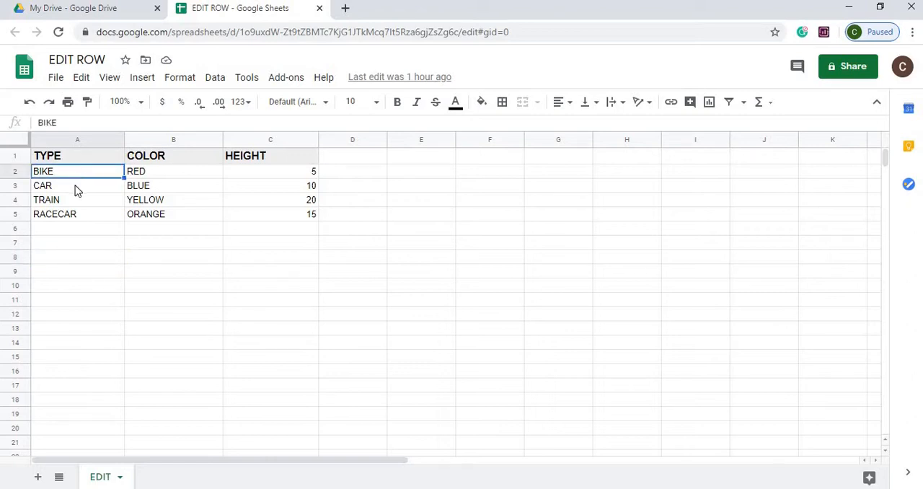
{"action": "left_click", "coordinate": [46, 200]}
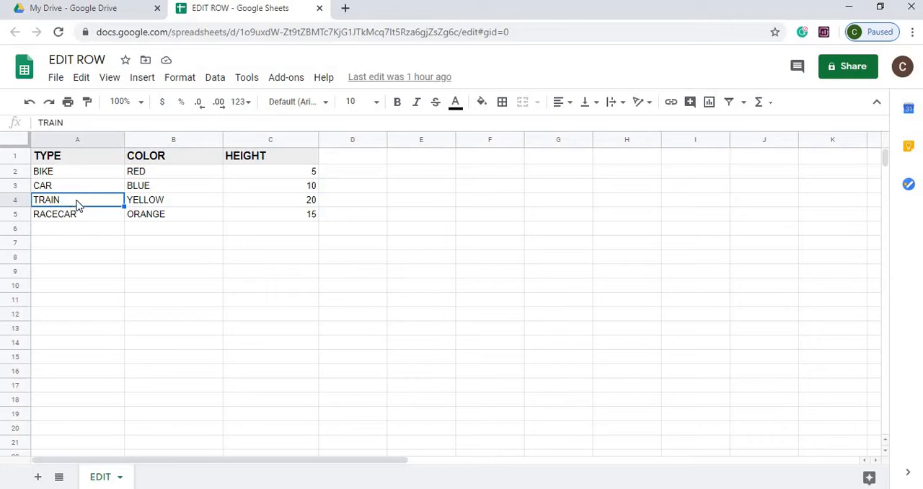
{"action": "mouse_move", "coordinate": [300, 213]}
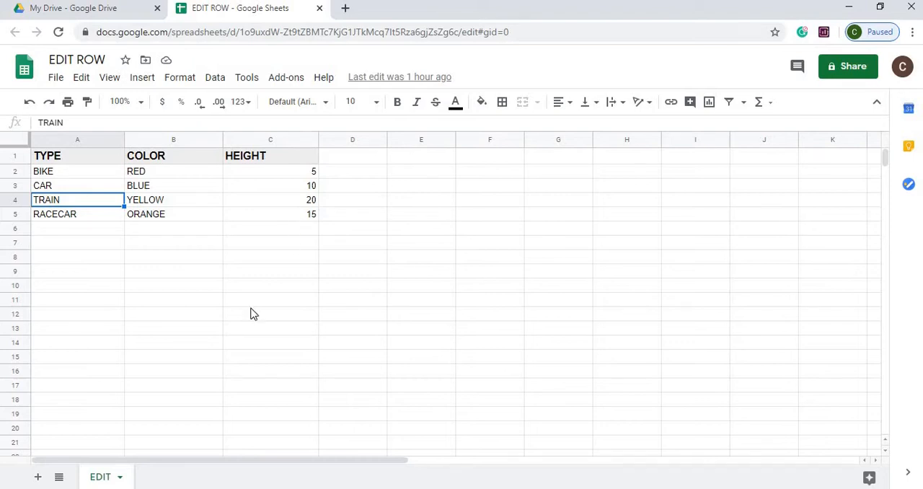
{"action": "mouse_move", "coordinate": [136, 287]}
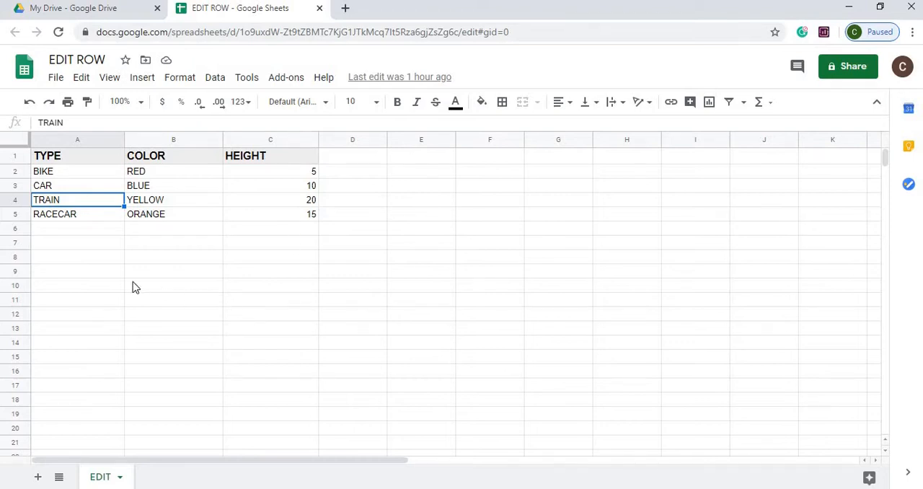
{"action": "mouse_move", "coordinate": [85, 255]}
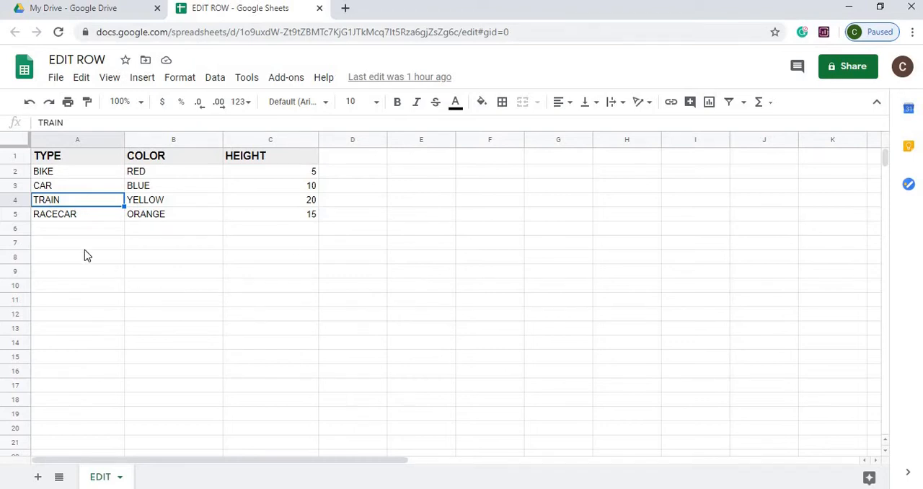
{"action": "left_click", "coordinate": [78, 242]}
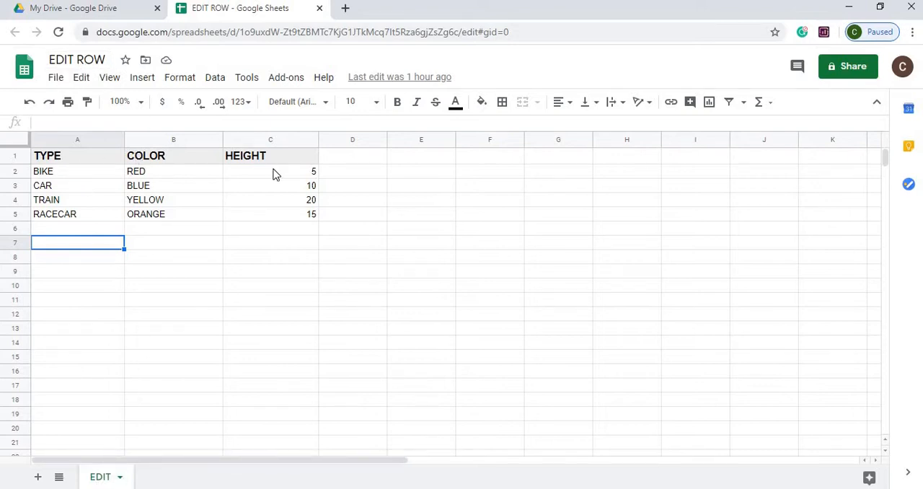
{"action": "mouse_move", "coordinate": [98, 208]}
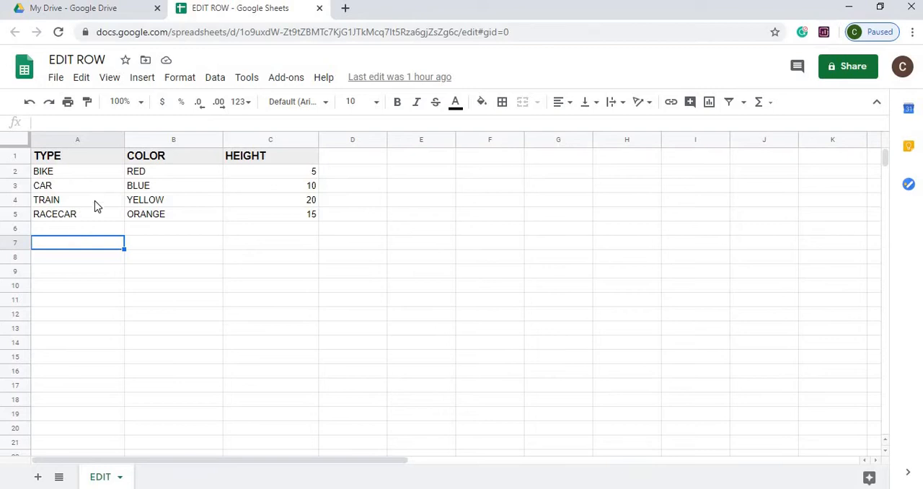
{"action": "left_click", "coordinate": [78, 199]}
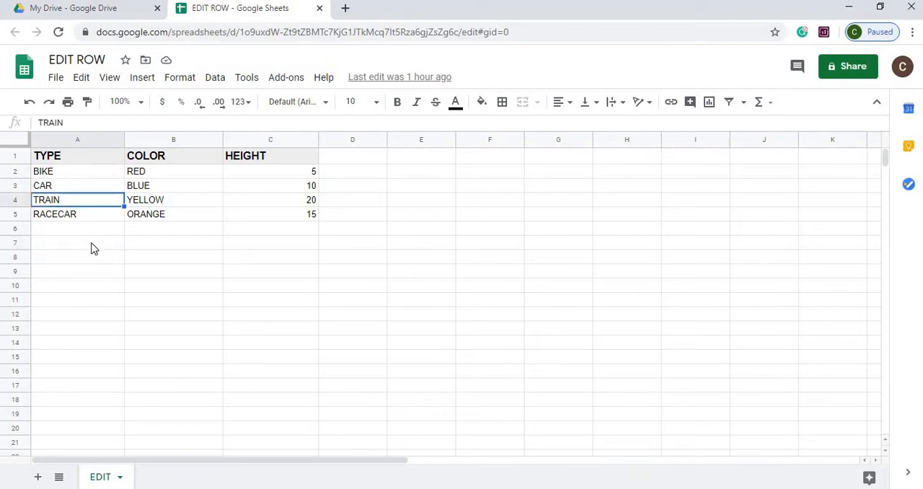
{"action": "mouse_move", "coordinate": [81, 182]}
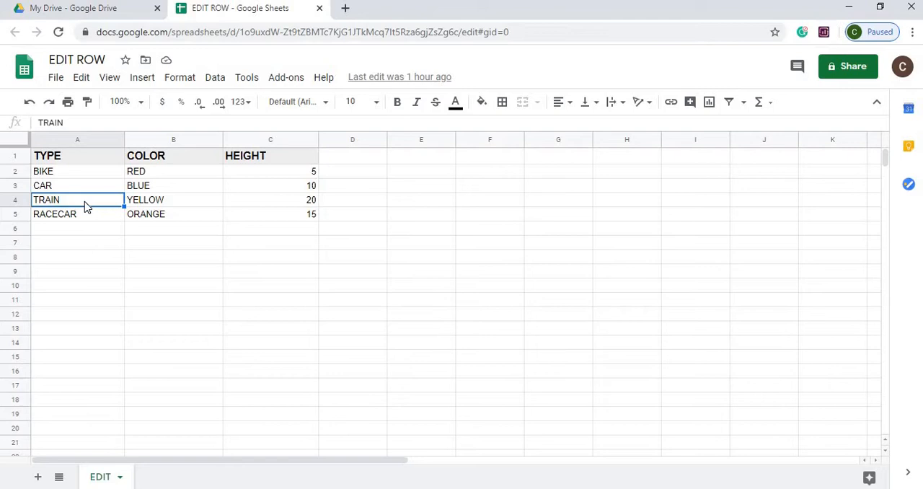
{"action": "mouse_move", "coordinate": [84, 232]}
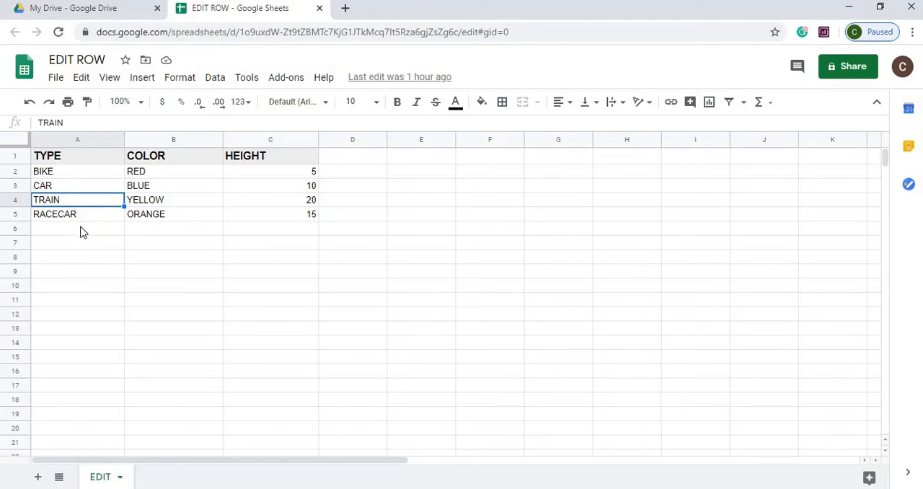
{"action": "mouse_move", "coordinate": [87, 234]}
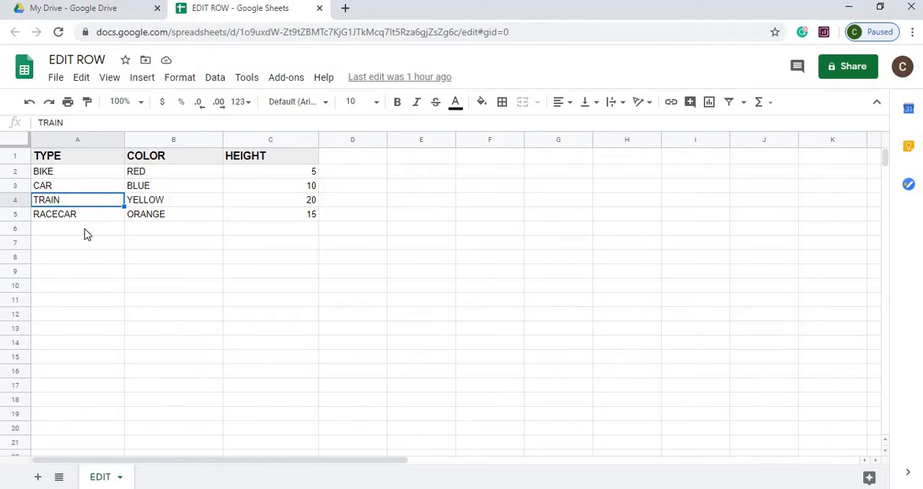
{"action": "mouse_move", "coordinate": [294, 208]}
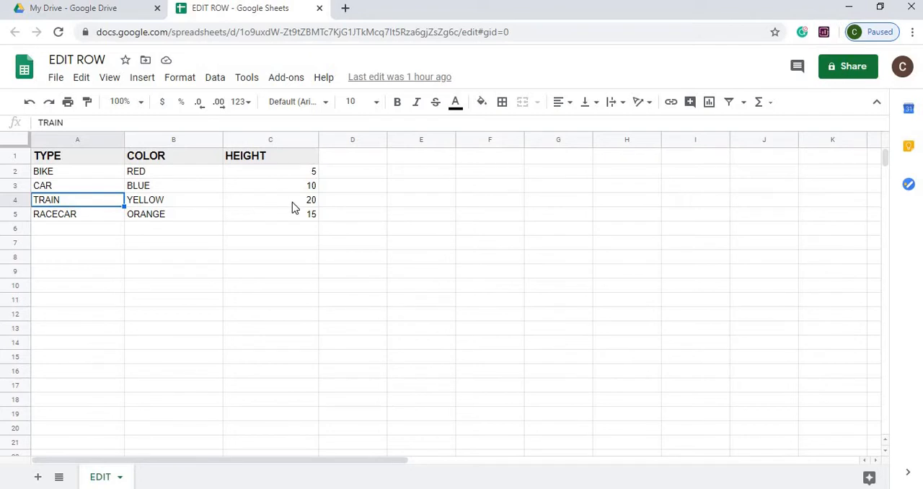
{"action": "mouse_move", "coordinate": [262, 250]}
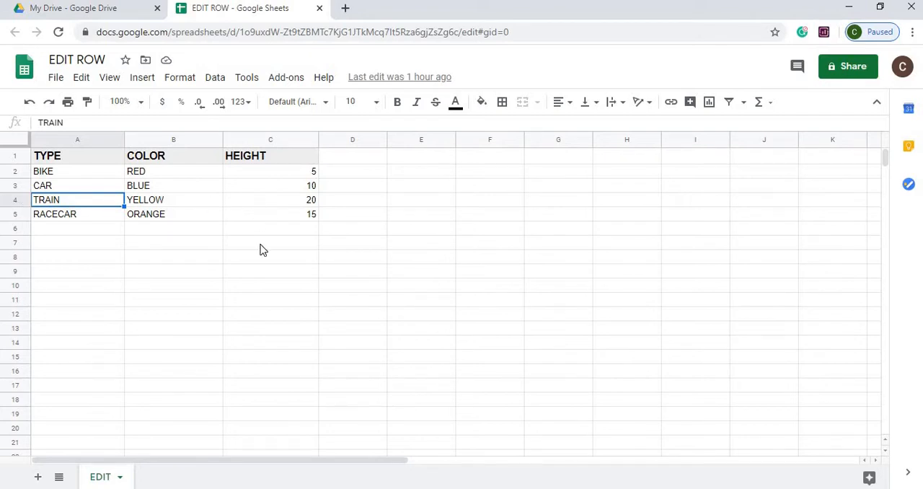
Start a new script project from Tools and name it 'EDIT ROW'
{"action": "left_click", "coordinate": [247, 77]}
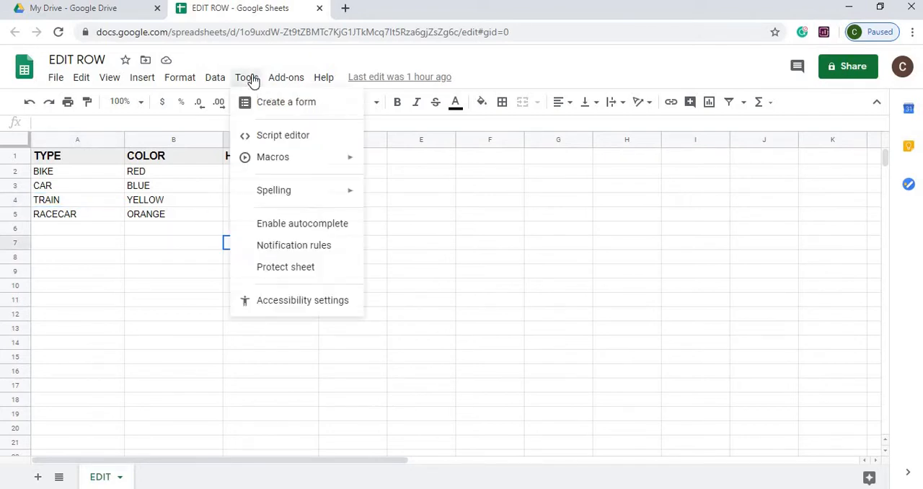
{"action": "left_click", "coordinate": [283, 135]}
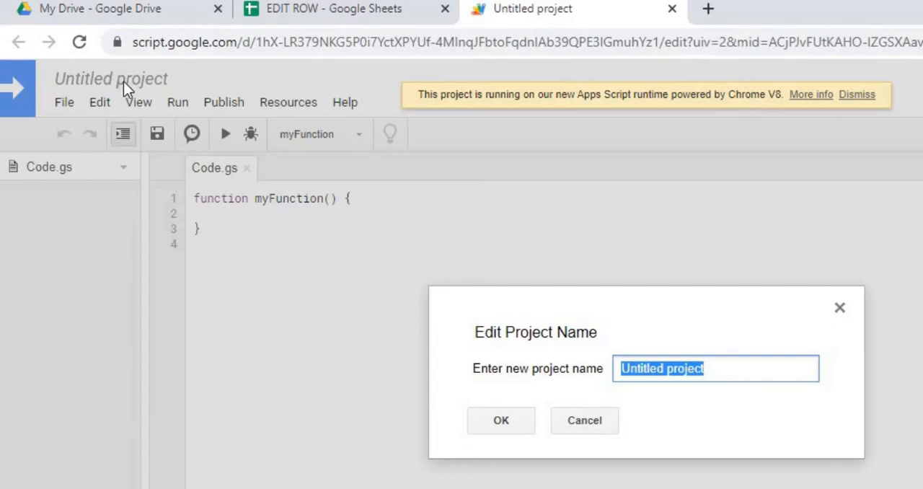
{"action": "type", "text": "EDIT"}
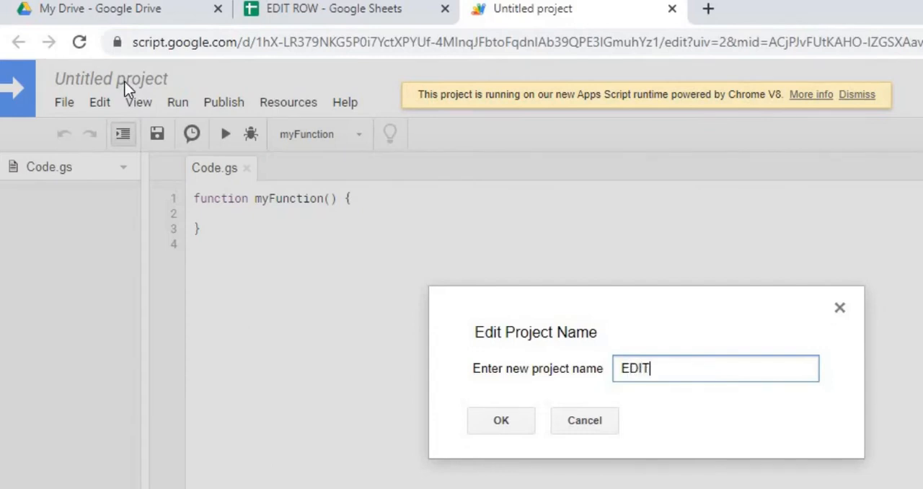
{"action": "type", "text": "ROW"}
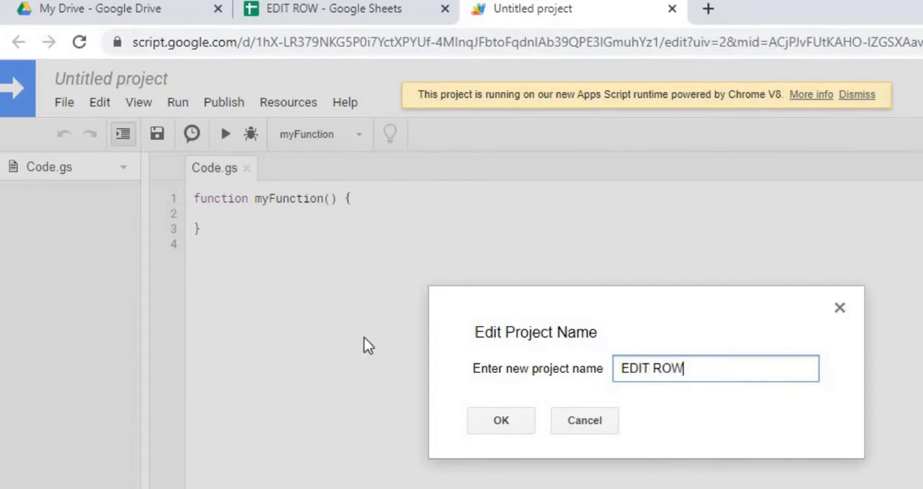
{"action": "left_click", "coordinate": [501, 421]}
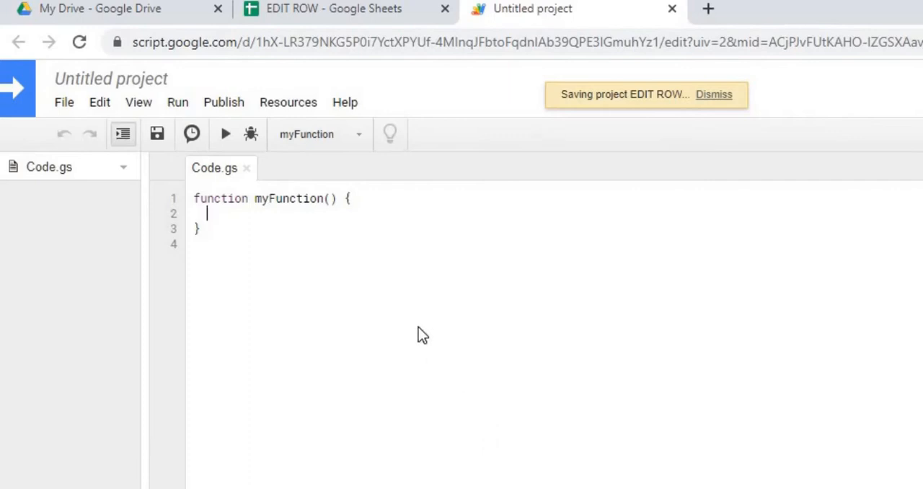
Write clearRow with var ss from getActiveSpreadsheet and lastRowEdit = editSheet.getLastRow()
{"action": "double_click", "coordinate": [289, 199]}
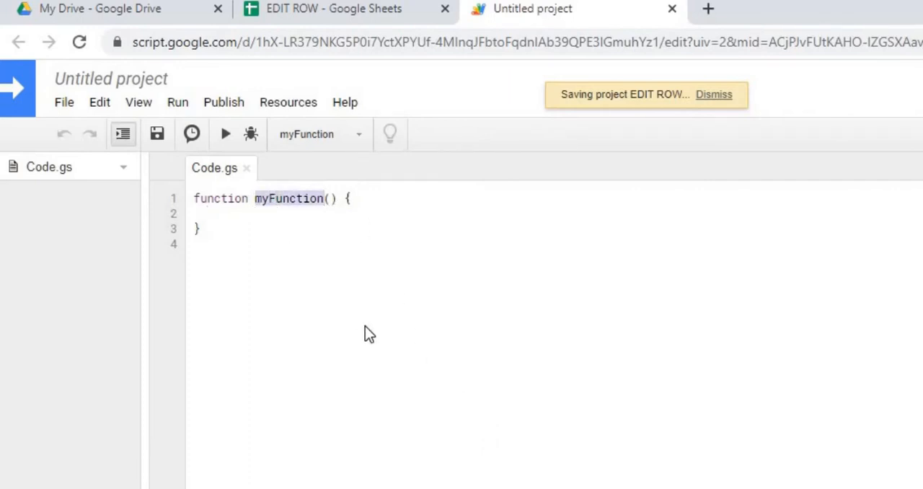
{"action": "type", "text": "clearRow"}
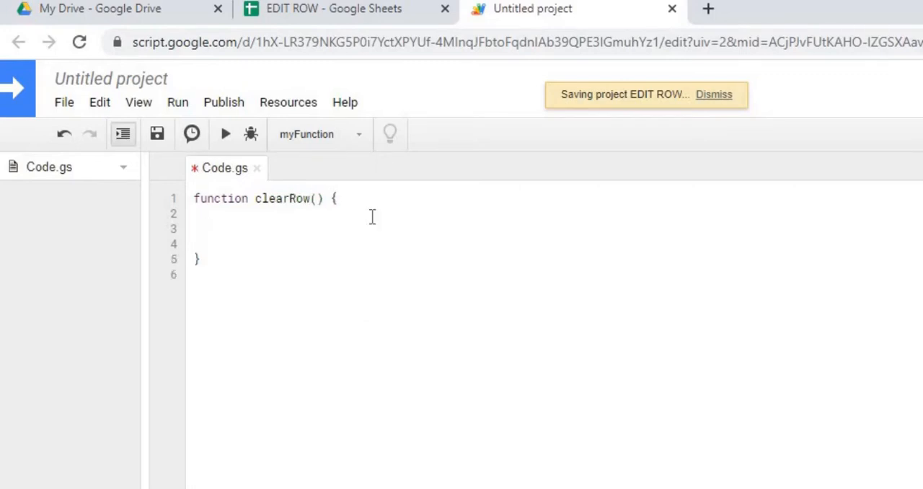
{"action": "type", "text": "var ss = SpreadsheetApp.getActiveSpreadsheet();"}
{"action": "type", "text": "var editSheet = ss.getSheetByName(\"EDIT\");"}
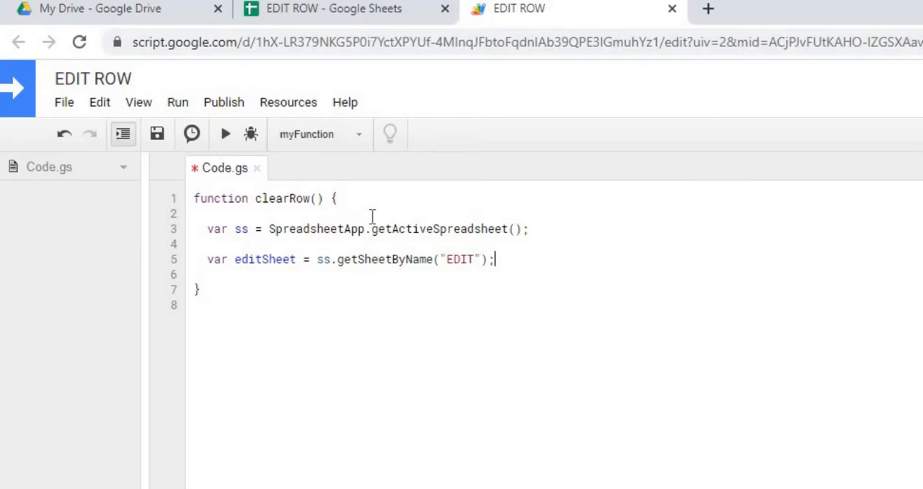
{"action": "key", "text": "Enter"}
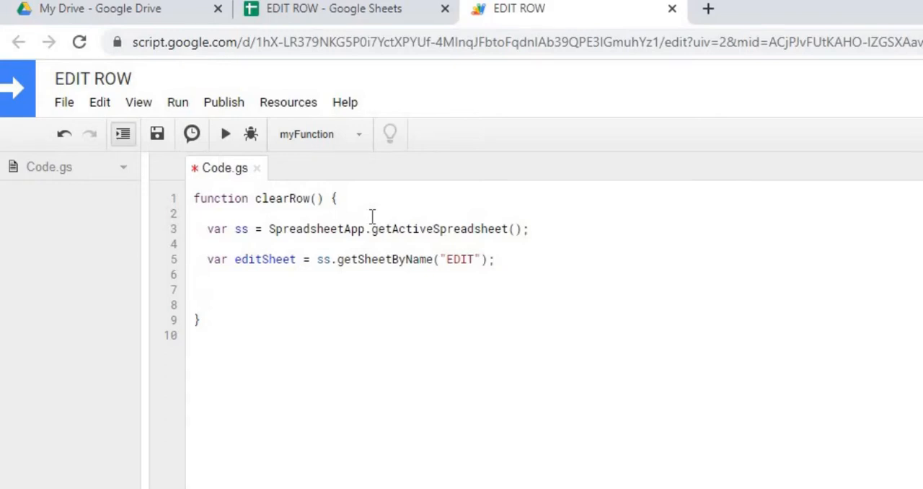
{"action": "type", "text": "var e"}
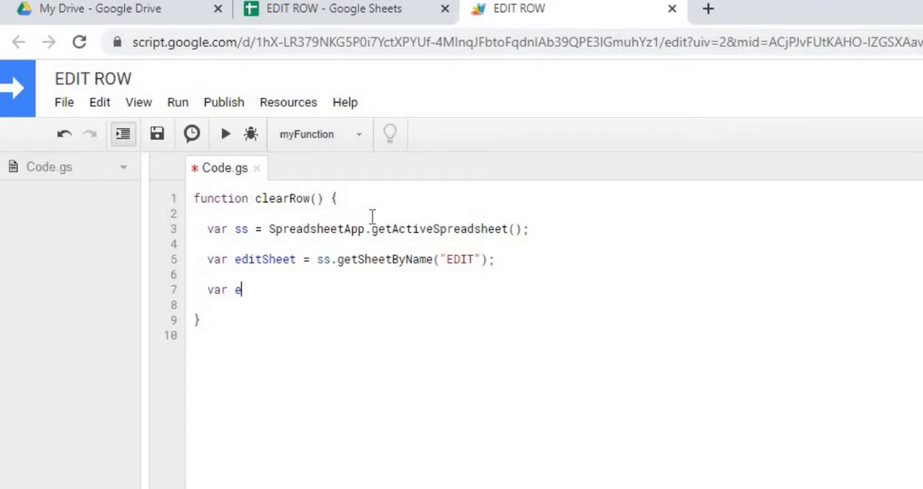
{"action": "type", "text": "astRowEdit = editSheet.getLastRow();"}
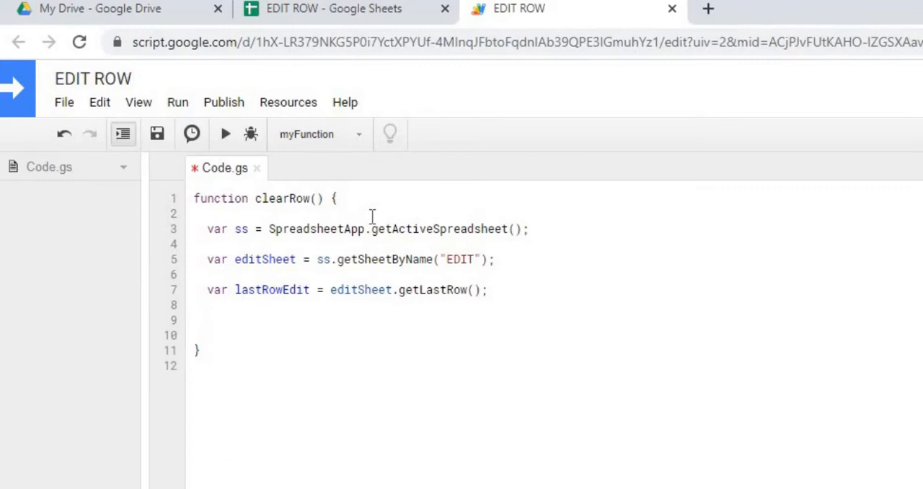
Add 'for(var i = 2; i <= lastRowEdit; i++)' in clearRow, checking the sheet's data rows
{"action": "left_click", "coordinate": [208, 321]}
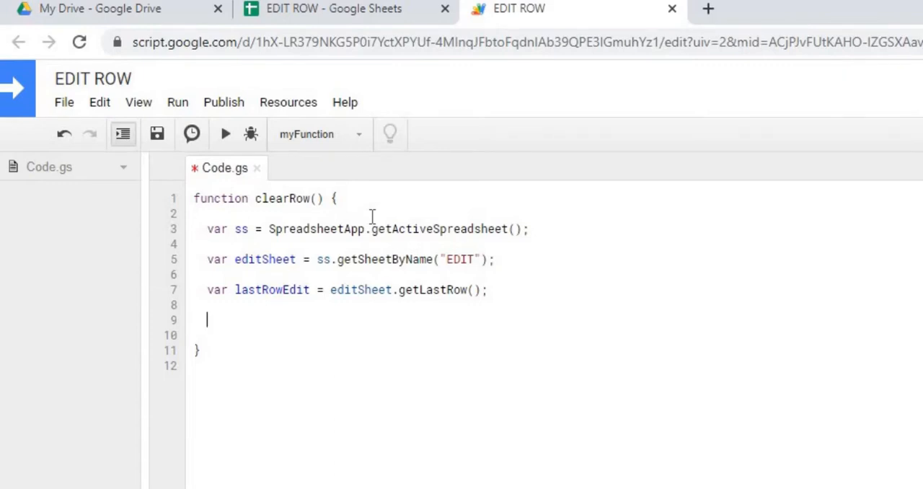
{"action": "type", "text": "for(var"}
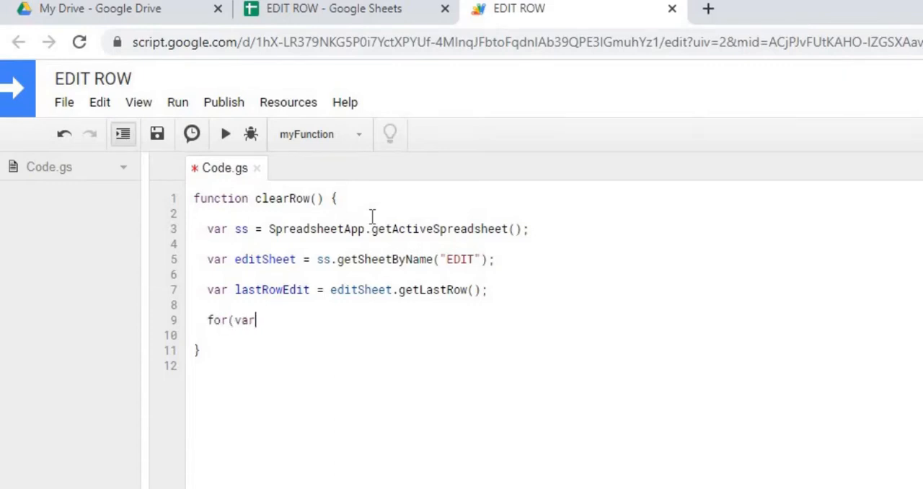
{"action": "type", "text": "i = 2;"}
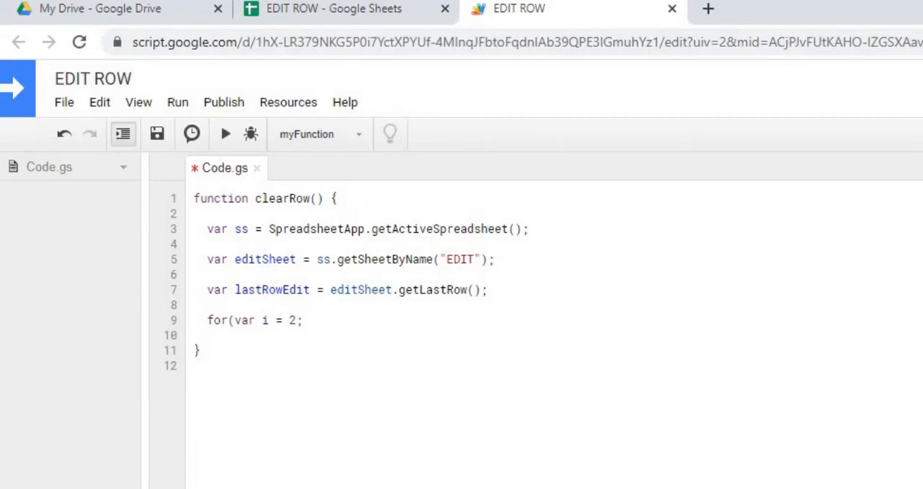
{"action": "left_click", "coordinate": [334, 9]}
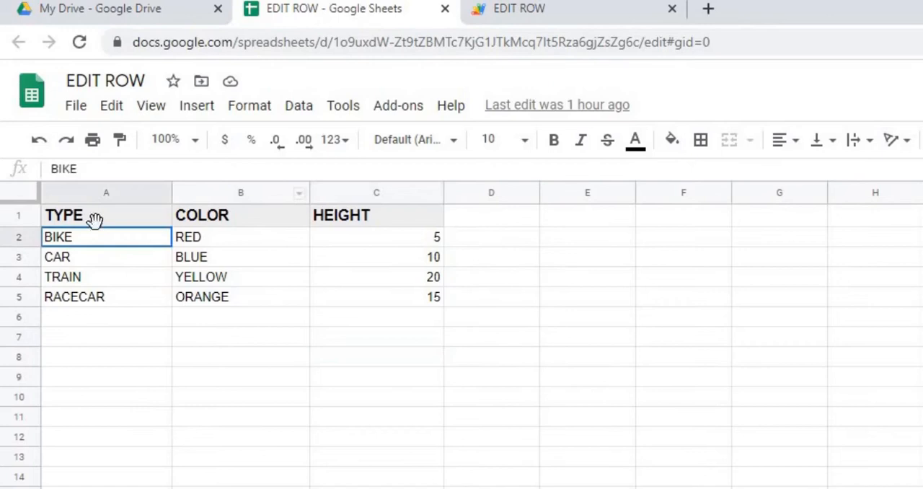
{"action": "left_click", "coordinate": [574, 8]}
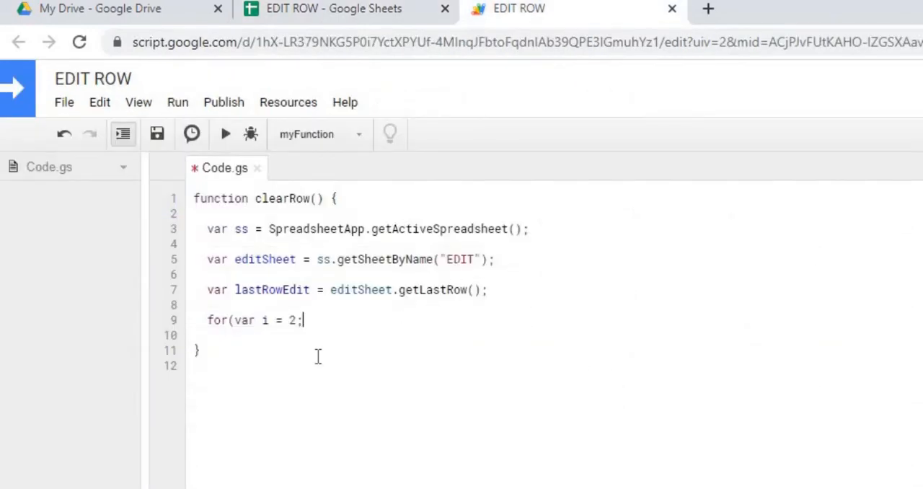
{"action": "type", "text": "i <= lastRowEdit: i"}
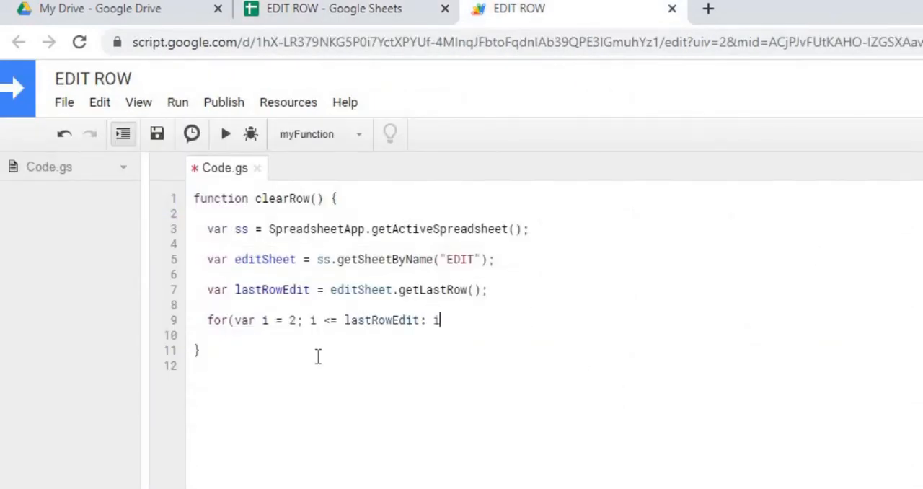
{"action": "type", "text": "++)"}
{"action": "type", "text": "{"}
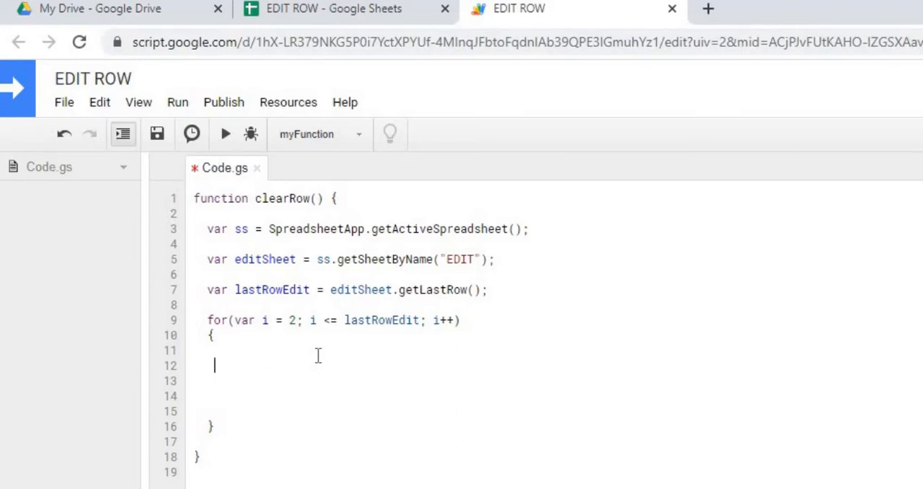
Add "if(editSheet.getRange(i,1).getValue() == 'TRAIN')" inside the loop and check the sheet
{"action": "type", "text": "if(editSheet.getRange(i,1)"}
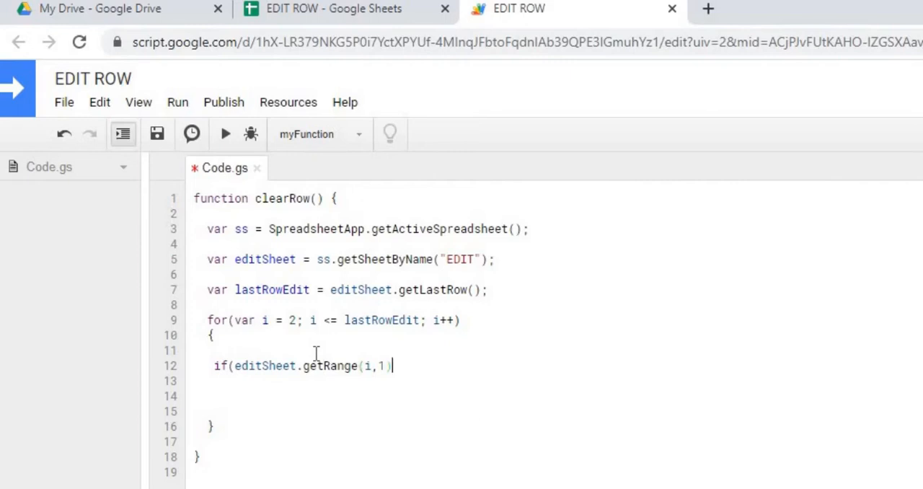
{"action": "type", "text": ".getValue() == 'TRAIN')"}
{"action": "left_click", "coordinate": [556, 380]}
{"action": "type", "text": "{"}
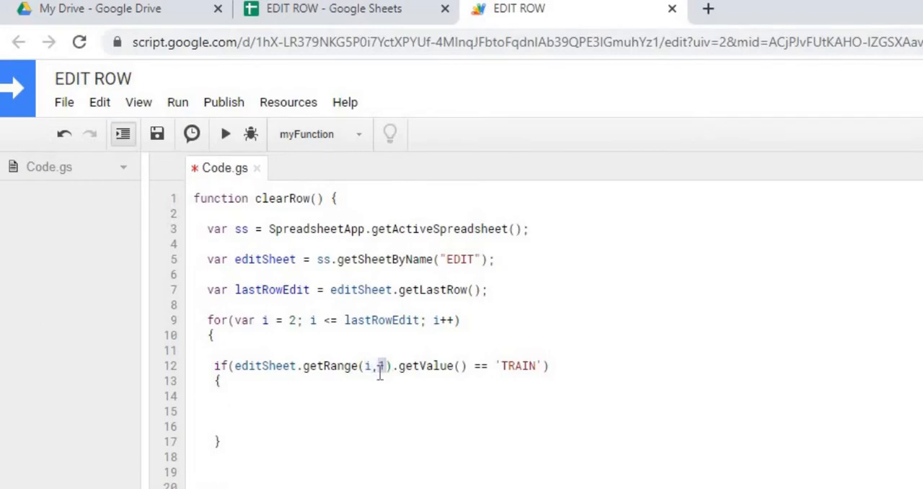
{"action": "left_click", "coordinate": [335, 9]}
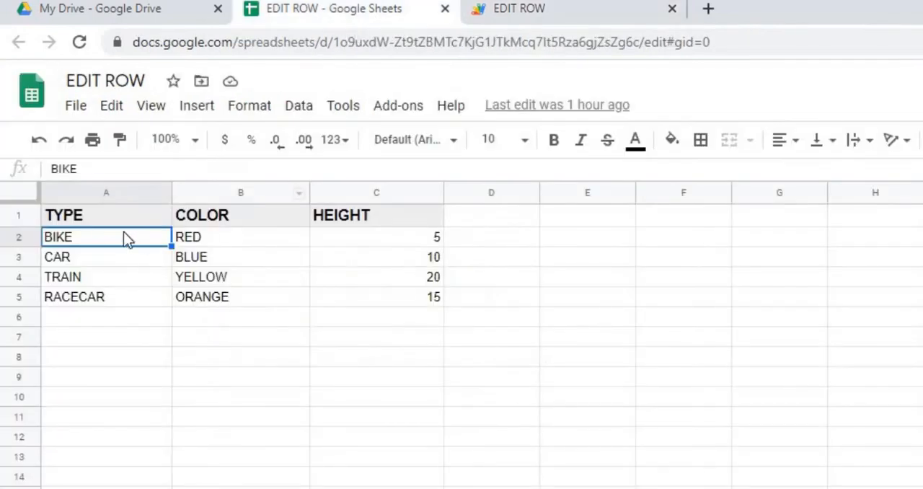
{"action": "mouse_move", "coordinate": [121, 312]}
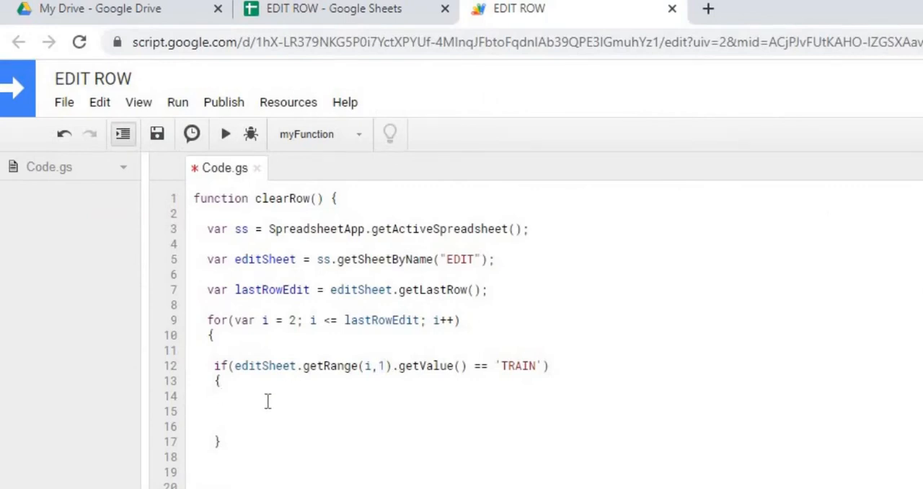
Have the if body run editSheet.getRange('A' + i + ':C' + i).clear()
{"action": "type", "text": "editSheet.getRa"}
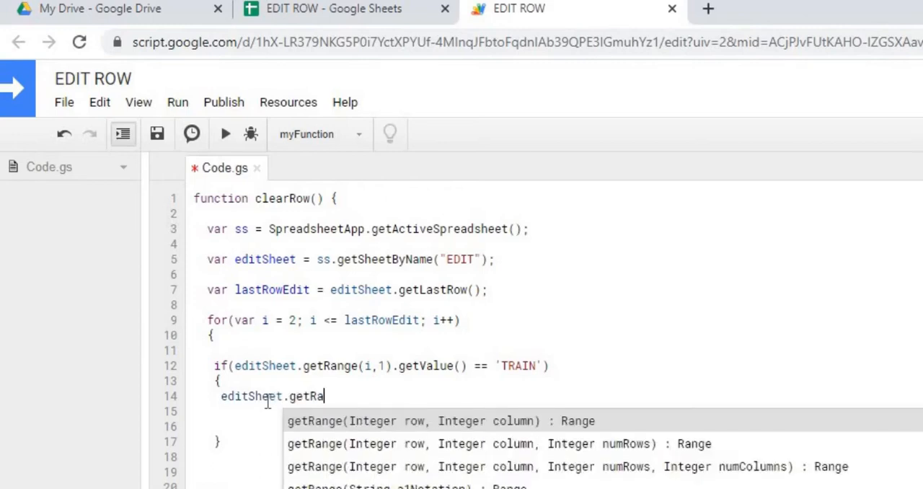
{"action": "type", "text": "('A' + i + ':C'"}
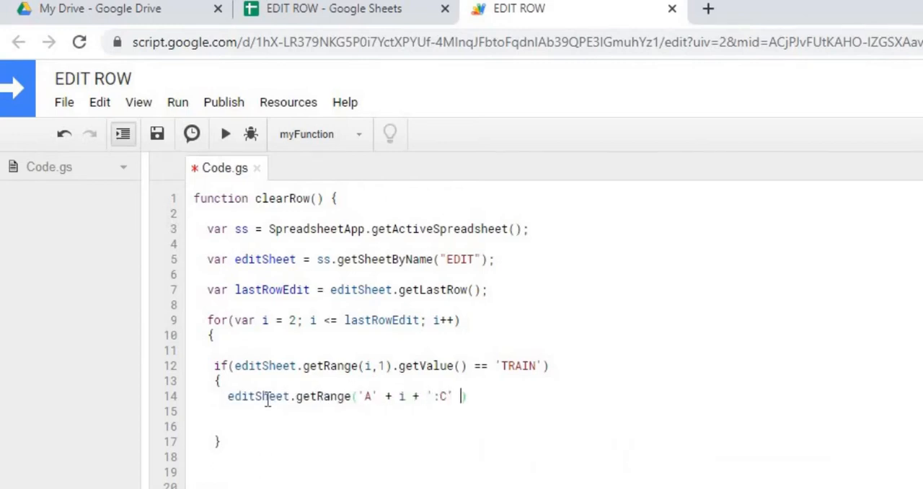
{"action": "type", "text": "+ i).clear();"}
{"action": "left_click", "coordinate": [558, 457]}
{"action": "type", "text": "}"}
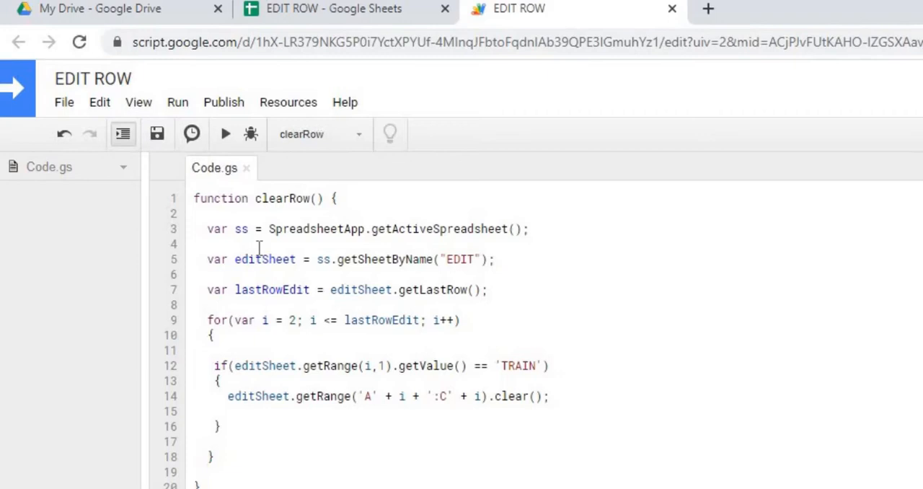
{"action": "mouse_move", "coordinate": [225, 134]}
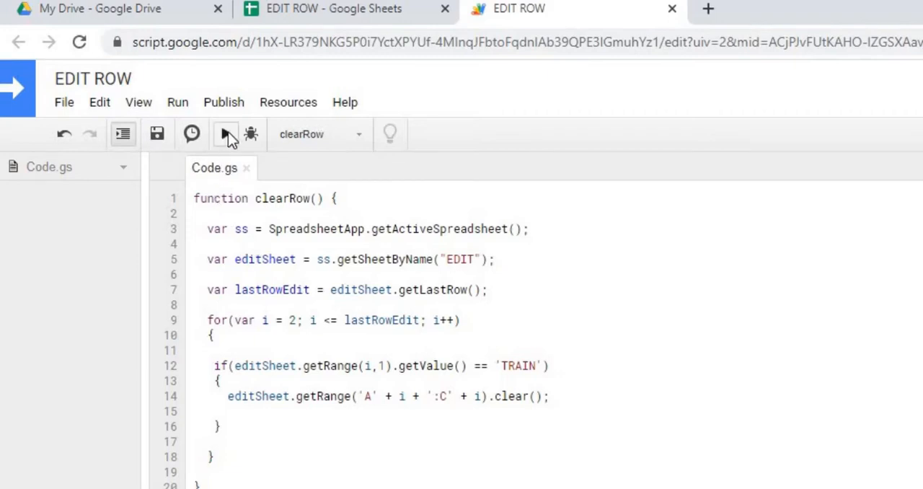
Run clearRow and authorize EDIT ROW via Review Permissions, Advanced, and Allow
{"action": "left_click", "coordinate": [225, 134]}
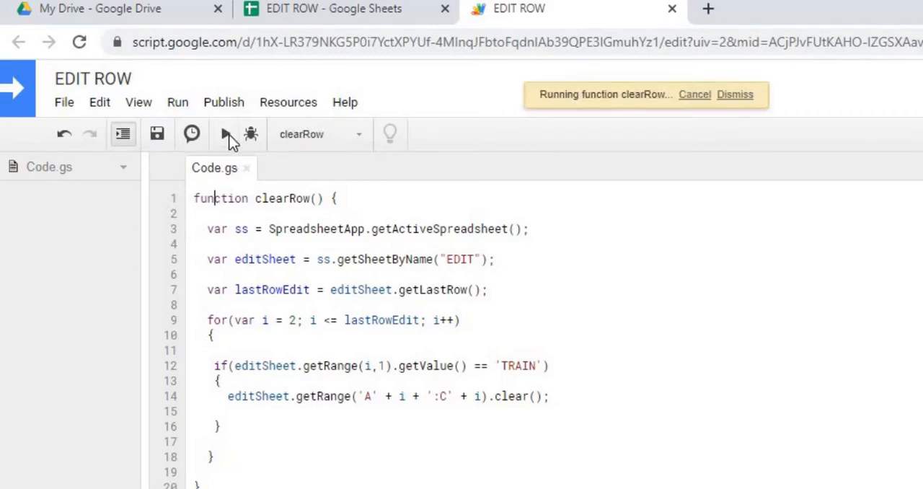
{"action": "left_click", "coordinate": [226, 134]}
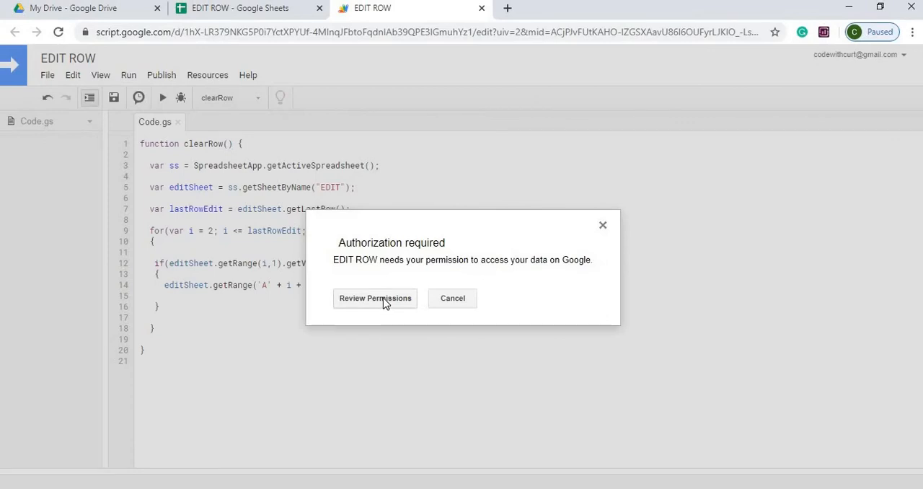
{"action": "left_click", "coordinate": [375, 297]}
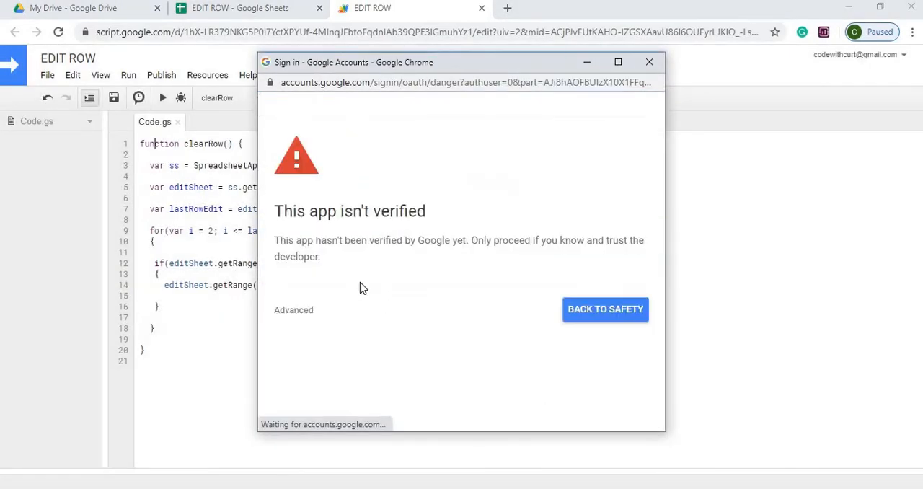
{"action": "left_click", "coordinate": [295, 309]}
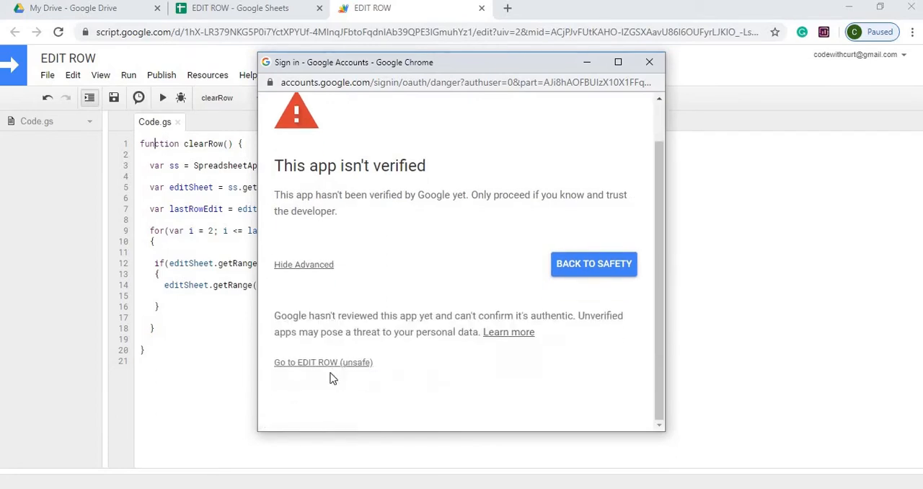
{"action": "left_click", "coordinate": [324, 362]}
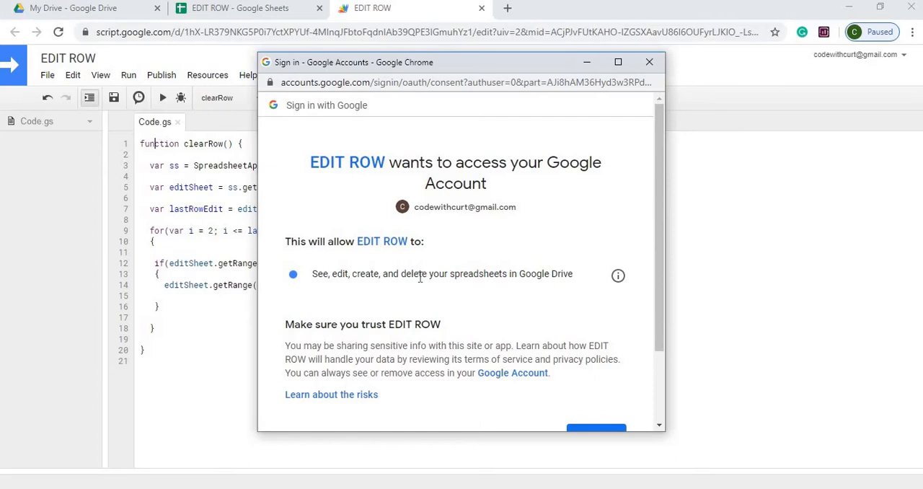
{"action": "scroll", "scroll_direction": "down", "scroll_amount": 3}
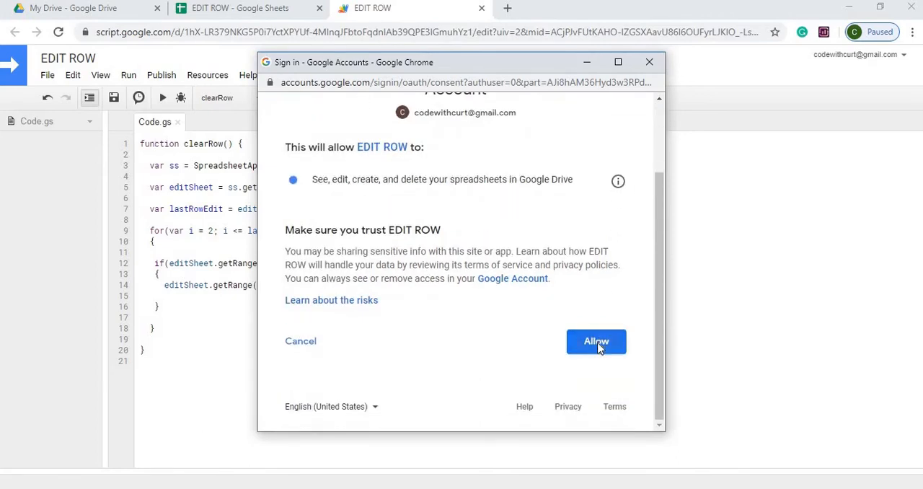
{"action": "left_click", "coordinate": [596, 340]}
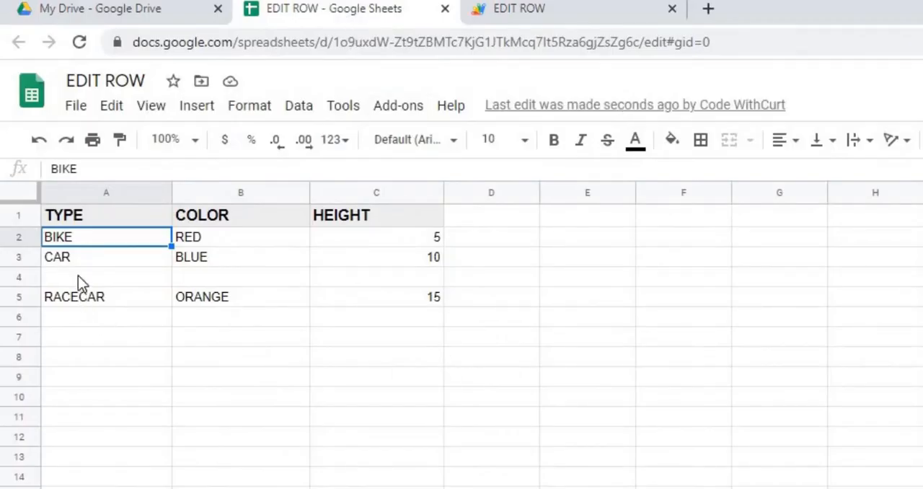
{"action": "mouse_move", "coordinate": [430, 296]}
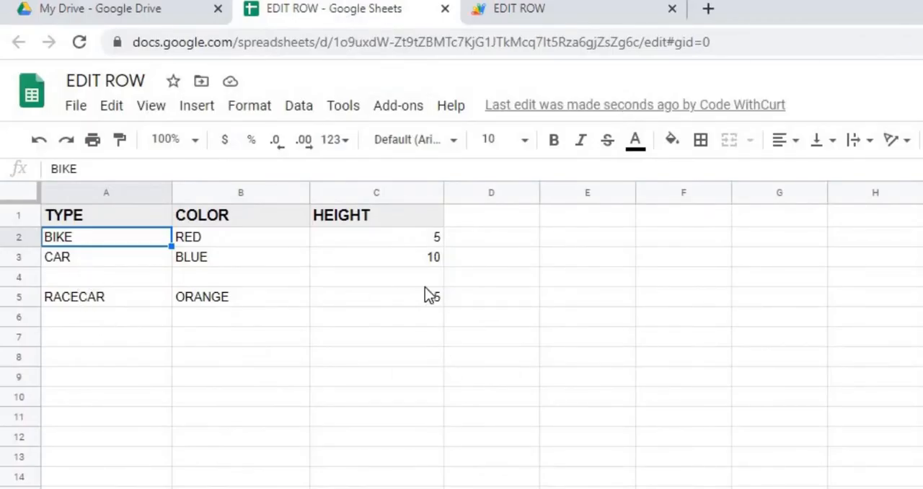
Inspect the cleared row 4 in the sheet and undo the clearing
{"action": "left_click", "coordinate": [38, 139]}
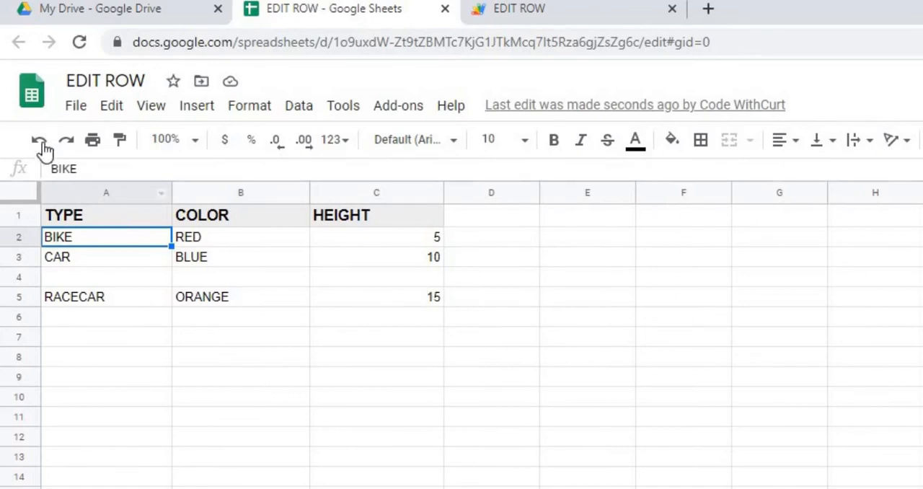
{"action": "left_click", "coordinate": [67, 138]}
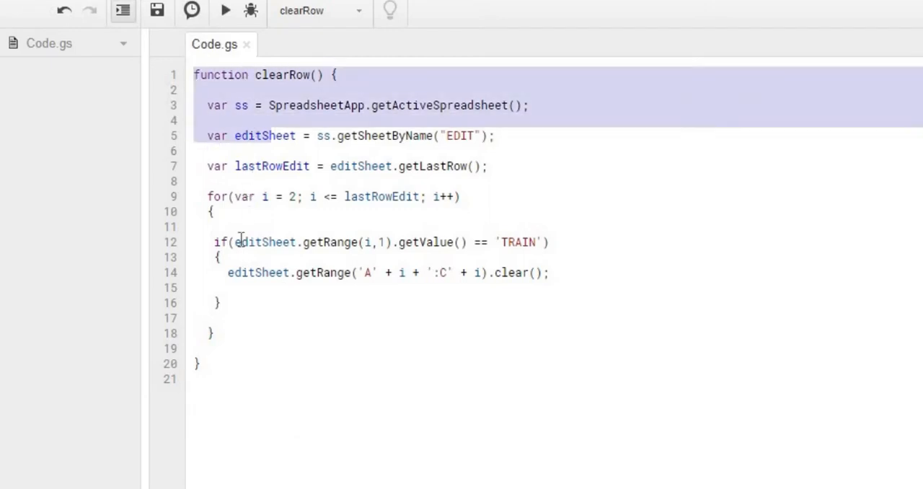
Select and copy the whole clearRow function as the basis for deleteRow
{"action": "left_click", "coordinate": [203, 364]}
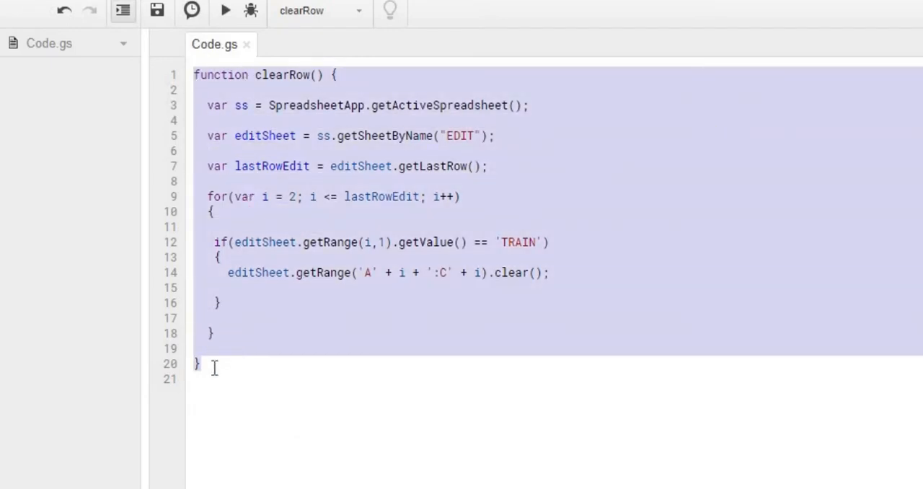
{"action": "key", "text": "enter"}
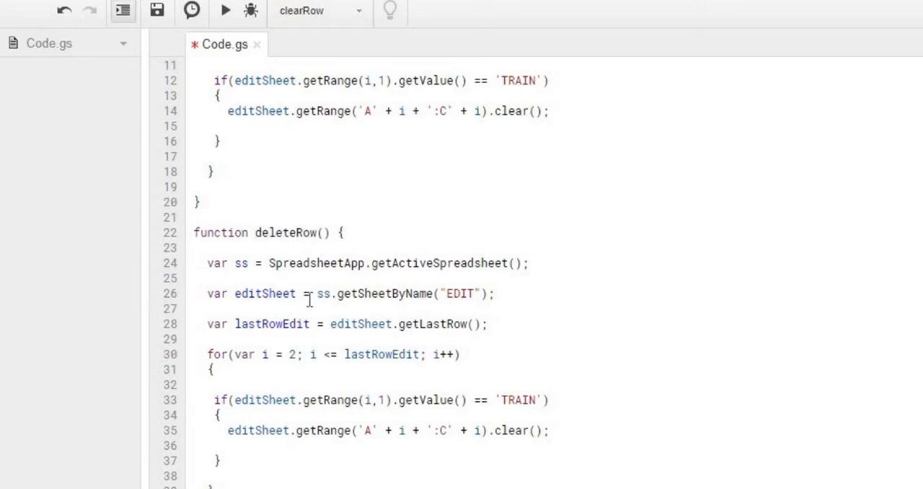
{"action": "mouse_move", "coordinate": [424, 389]}
{"action": "type", "text": "editSheet.deleteRow(i"}
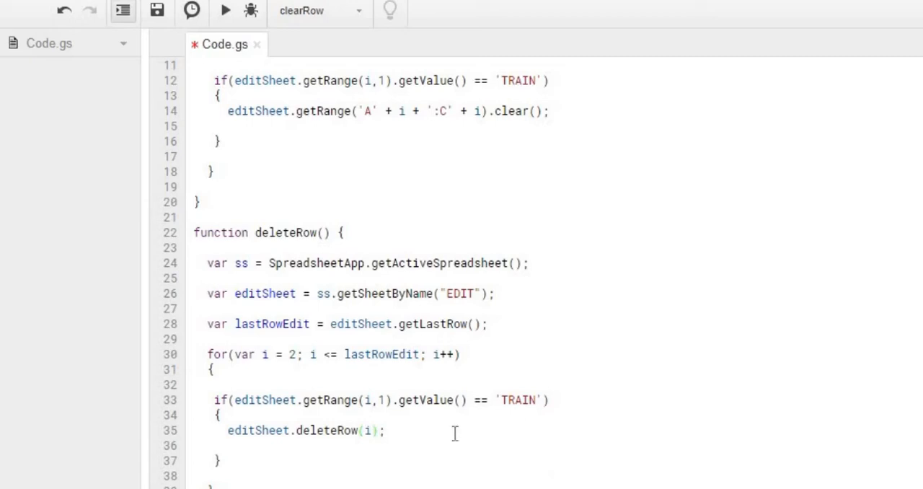
{"action": "mouse_move", "coordinate": [340, 211]}
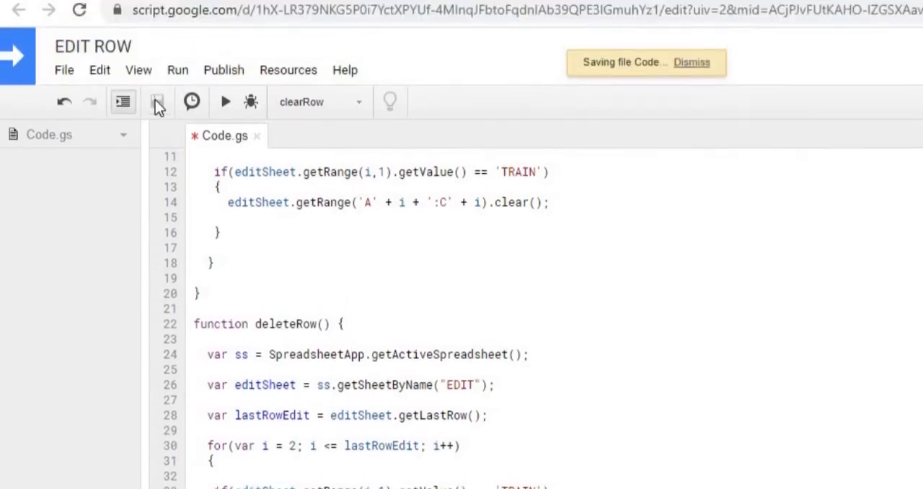
Choose deleteRow in the function list, run it, and view the result in the sheet
{"action": "left_click", "coordinate": [358, 132]}
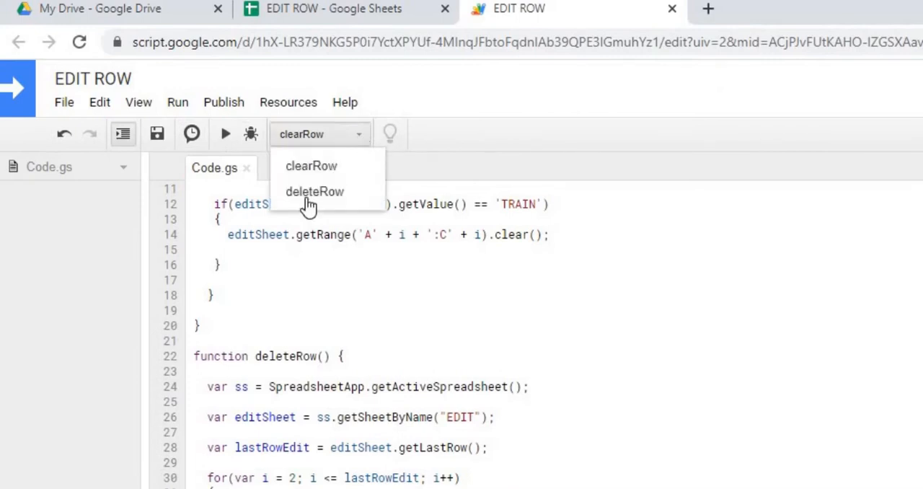
{"action": "left_click", "coordinate": [314, 190]}
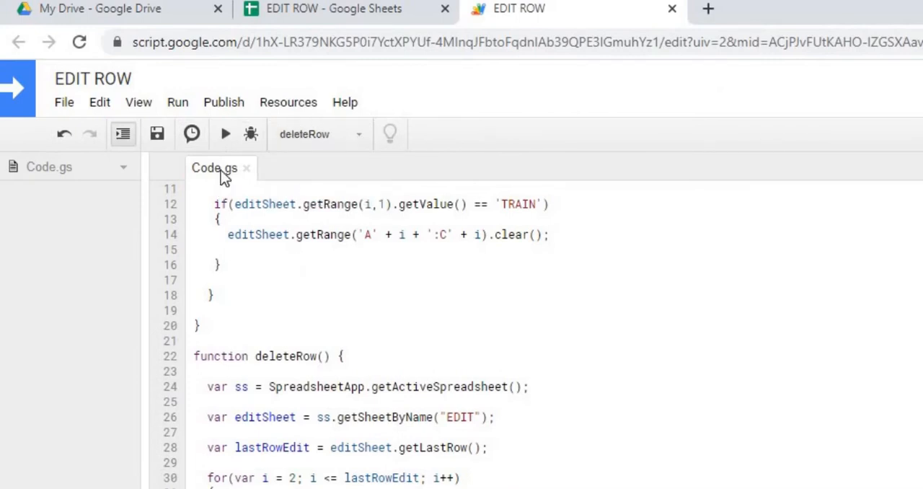
{"action": "left_click", "coordinate": [225, 135]}
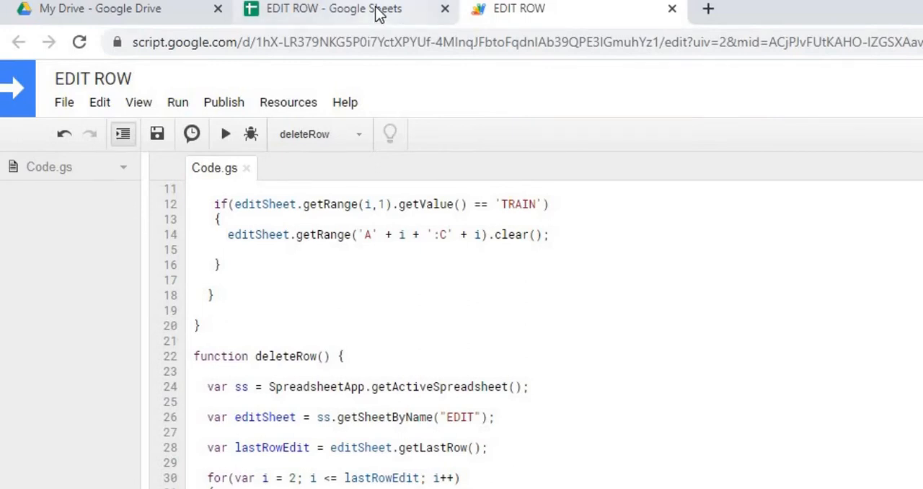
{"action": "left_click", "coordinate": [331, 8]}
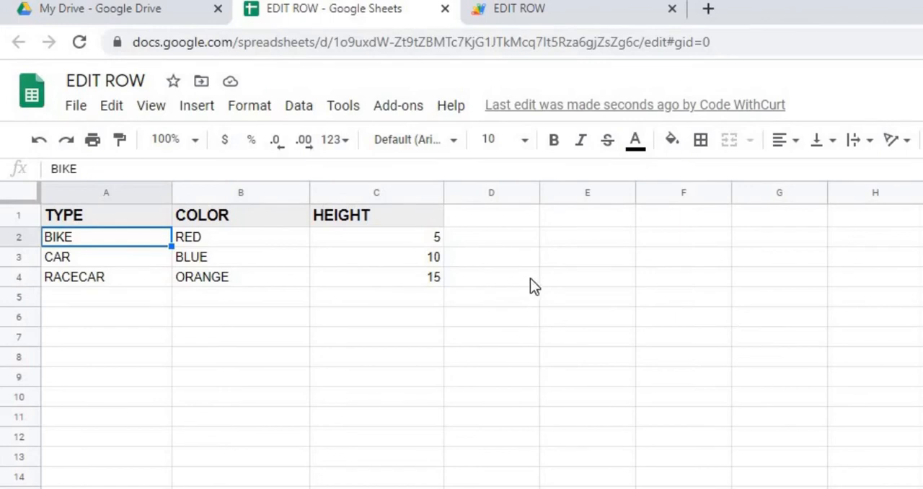
{"action": "mouse_move", "coordinate": [74, 277]}
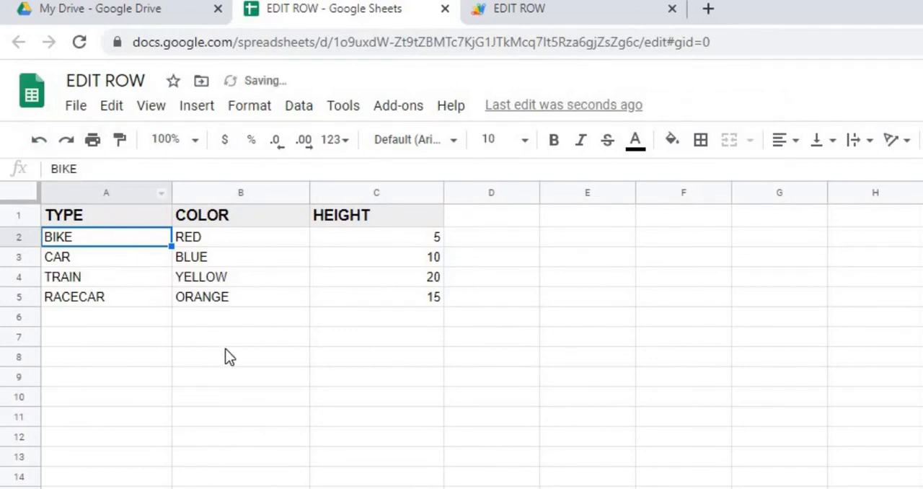
{"action": "mouse_move", "coordinate": [591, 9]}
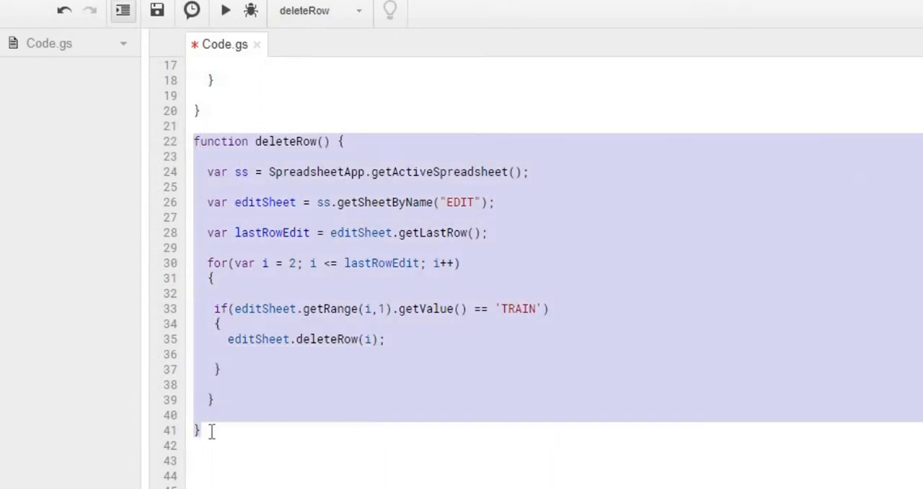
Copy deleteRow into insertRow calling editSheet.insertRowAfter(i) for TRAIN rows
{"action": "left_click", "coordinate": [257, 460]}
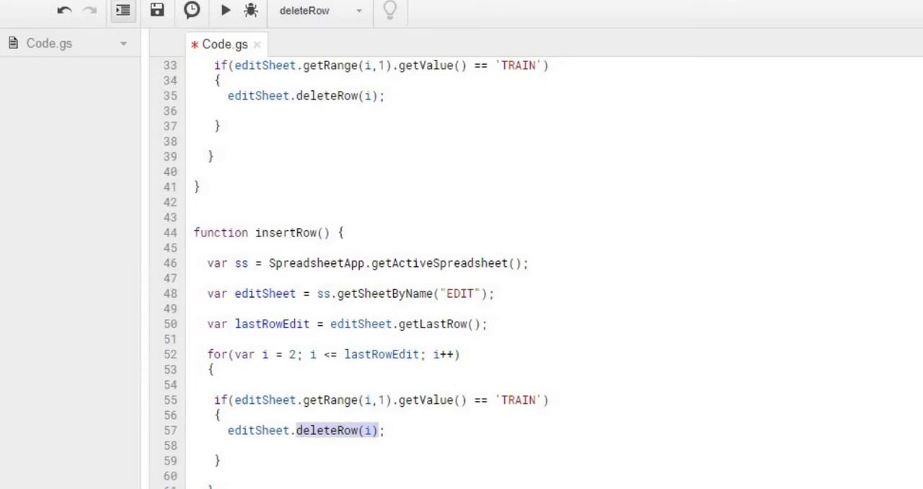
{"action": "type", "text": "insertR"}
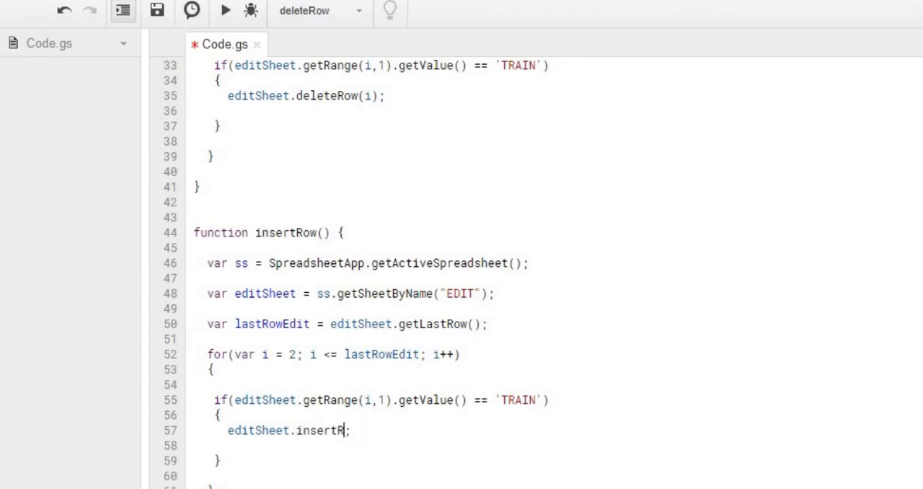
{"action": "type", "text": "owAfter("}
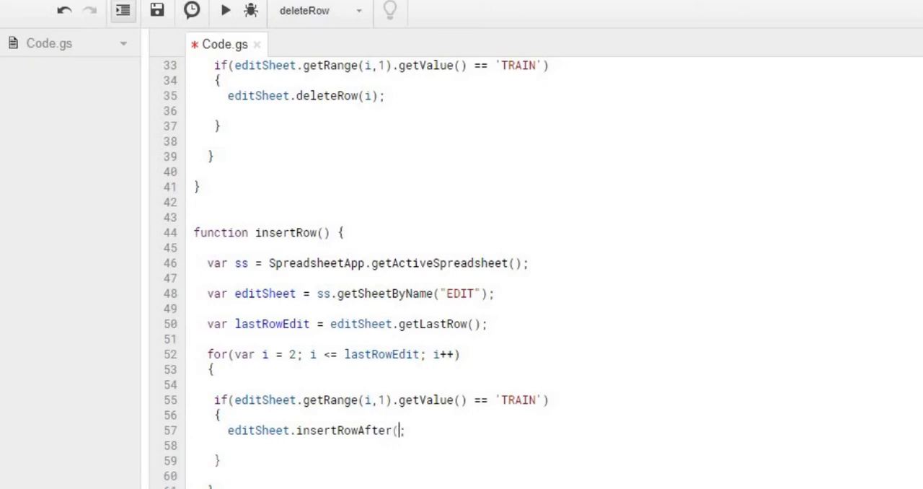
{"action": "type", "text": "i);"}
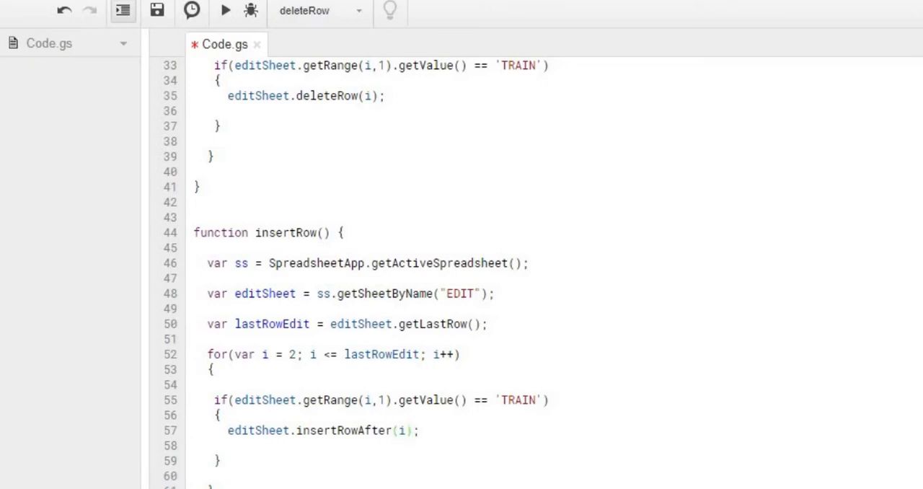
{"action": "mouse_move", "coordinate": [522, 409]}
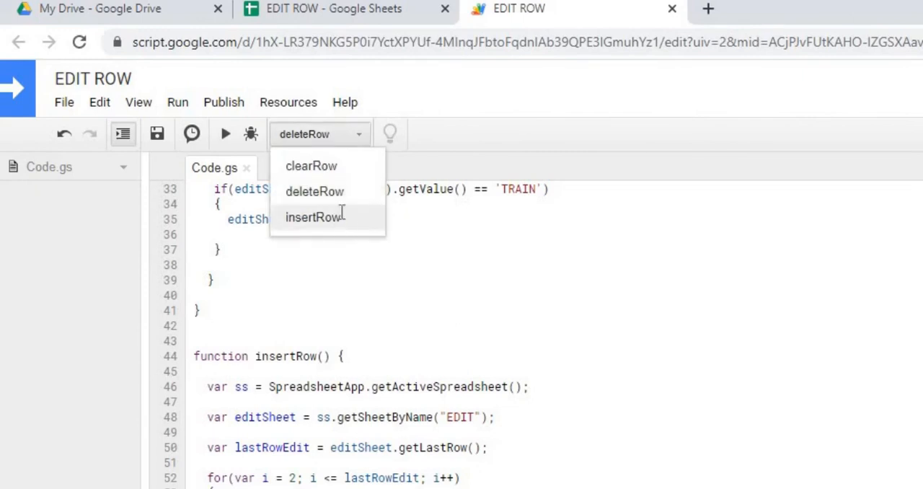
Run insertRow and switch to the spreadsheet to see the new blank row
{"action": "left_click", "coordinate": [313, 216]}
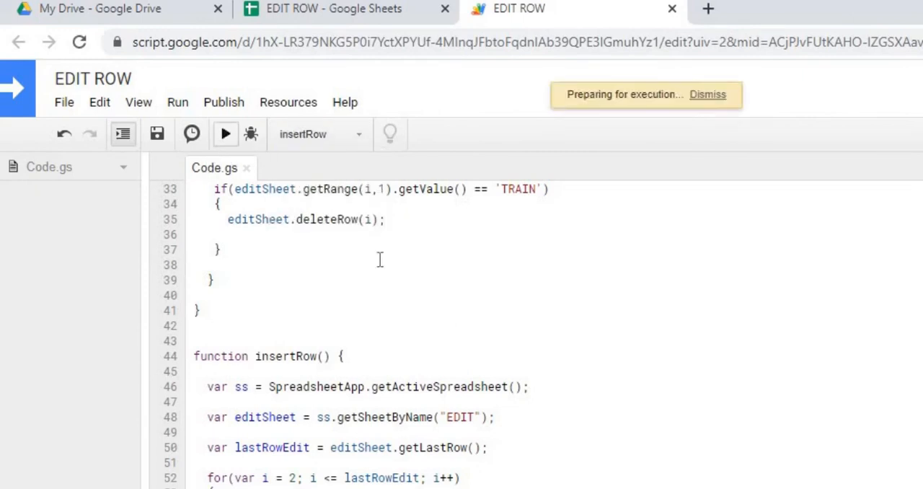
{"action": "left_click", "coordinate": [225, 134]}
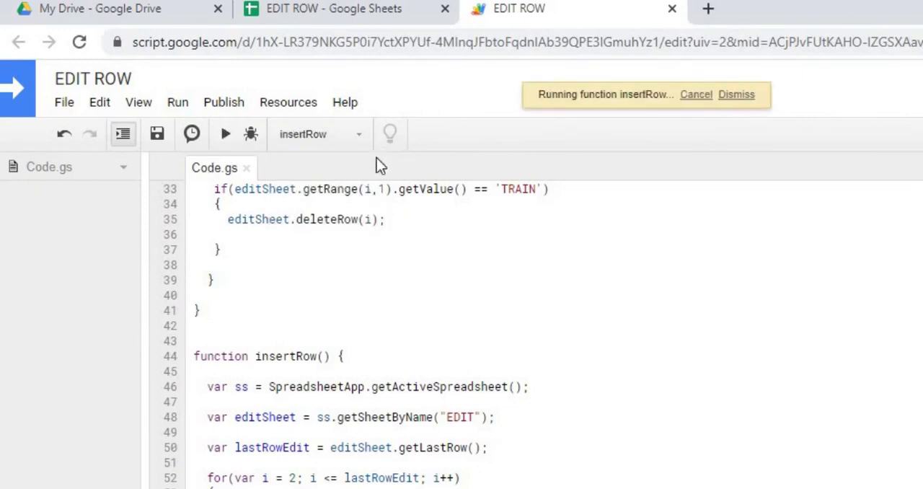
{"action": "left_click", "coordinate": [335, 9]}
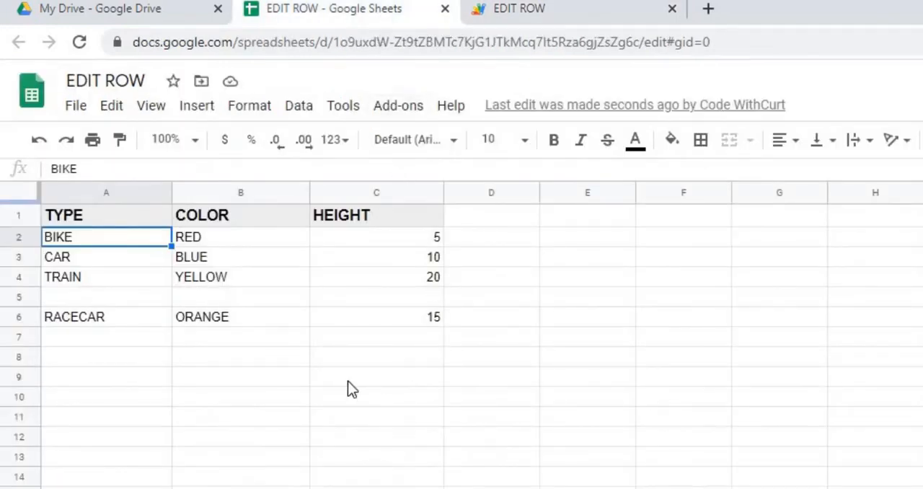
{"action": "mouse_move", "coordinate": [441, 310]}
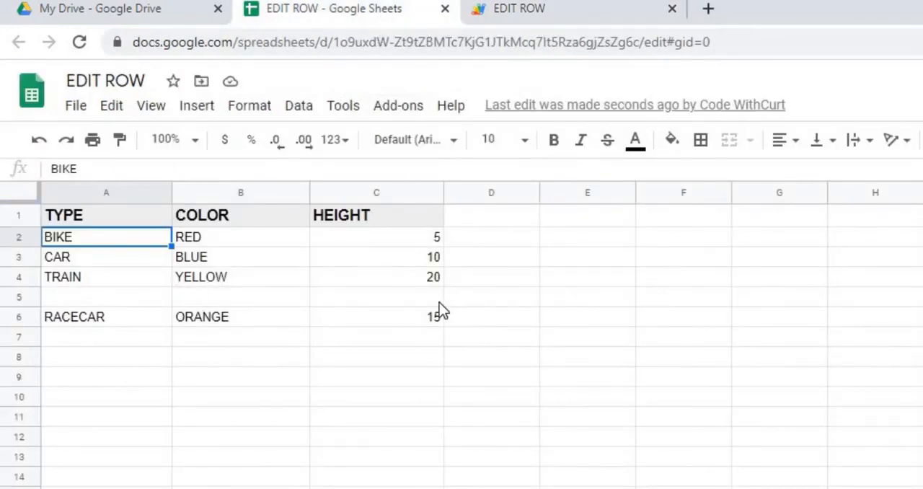
{"action": "mouse_move", "coordinate": [402, 315]}
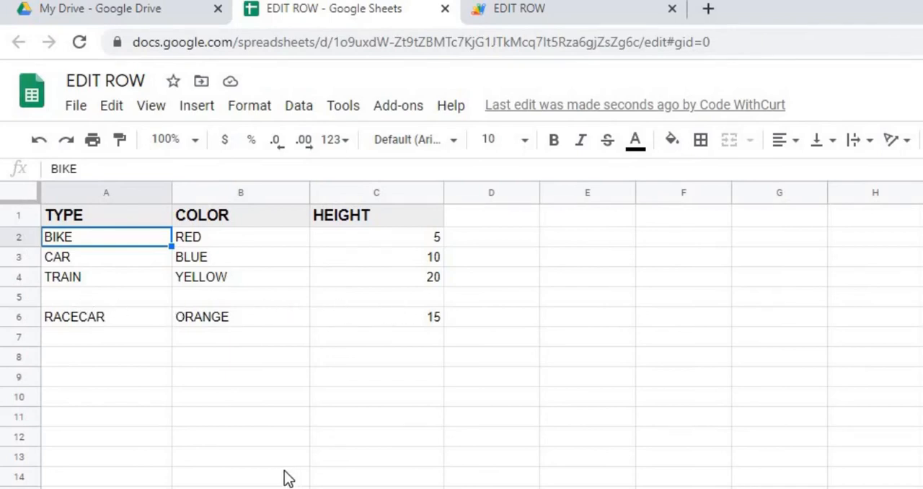
{"action": "mouse_move", "coordinate": [37, 139]}
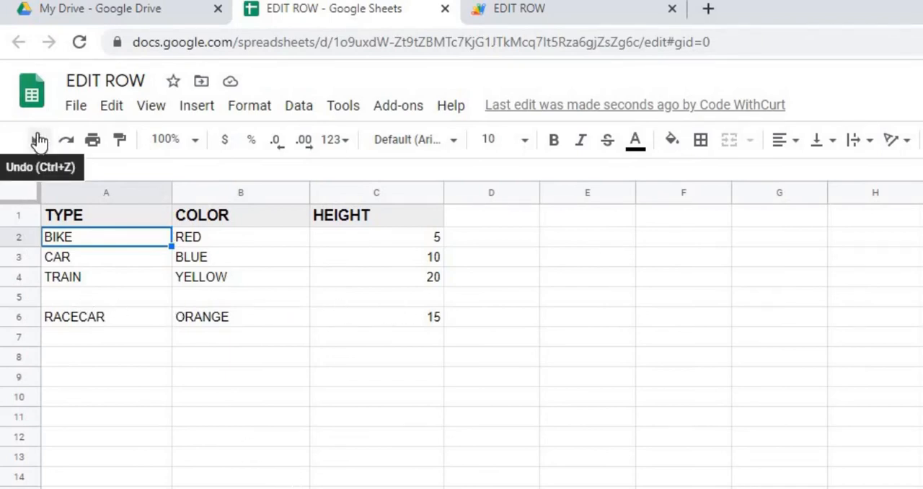
Undo the inserted blank row 5 below TRAIN
{"action": "left_click", "coordinate": [39, 139]}
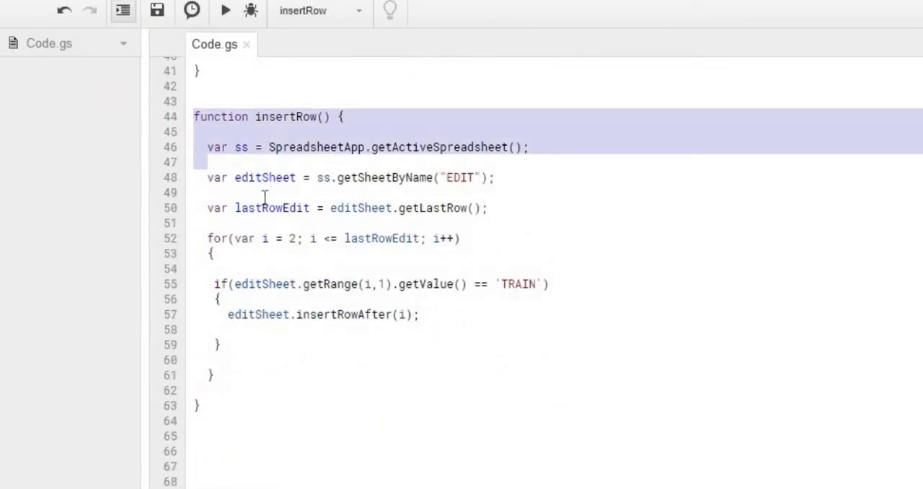
Paste a copy of clearRow below insertRow and rename it replaceRow
{"action": "scroll", "scroll_direction": "up", "scroll_amount": 3}
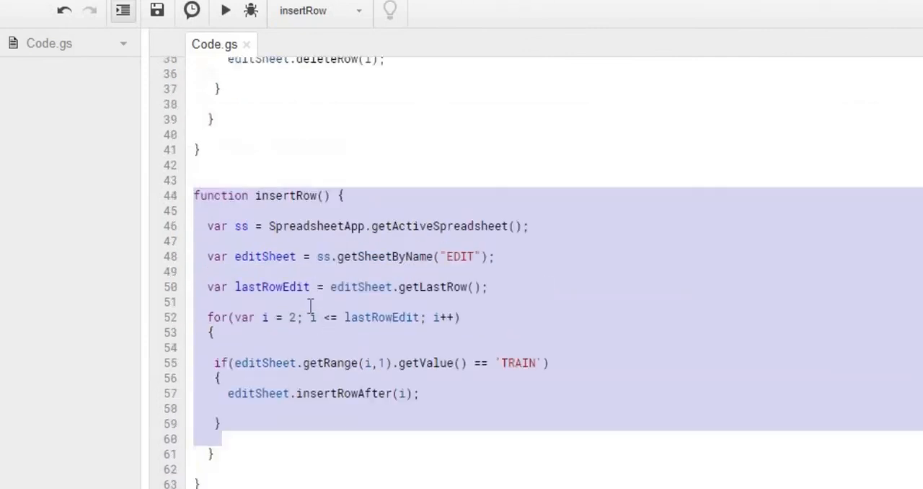
{"action": "scroll", "scroll_direction": "up", "scroll_amount": 3}
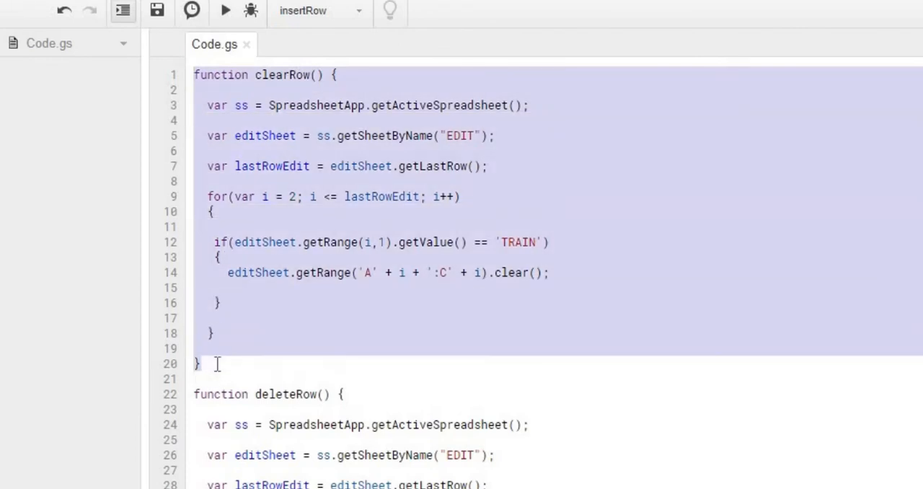
{"action": "scroll", "scroll_direction": "down", "scroll_amount": 3}
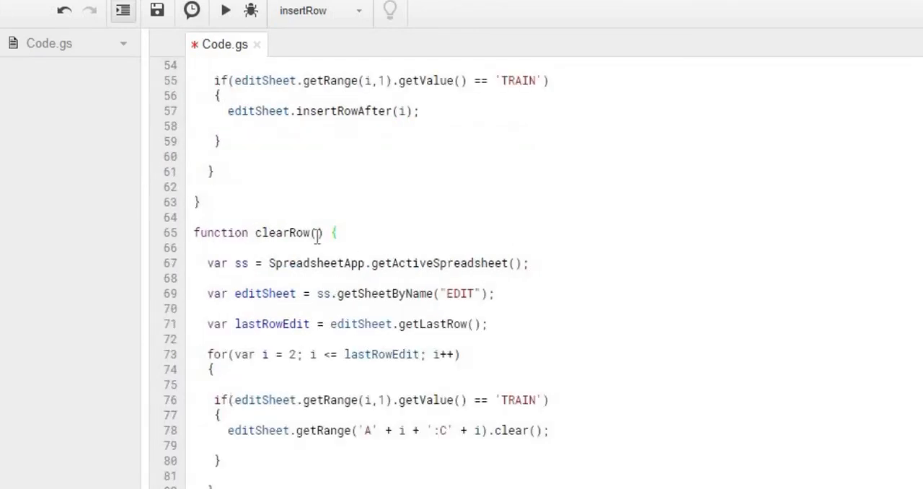
{"action": "double_click", "coordinate": [277, 233]}
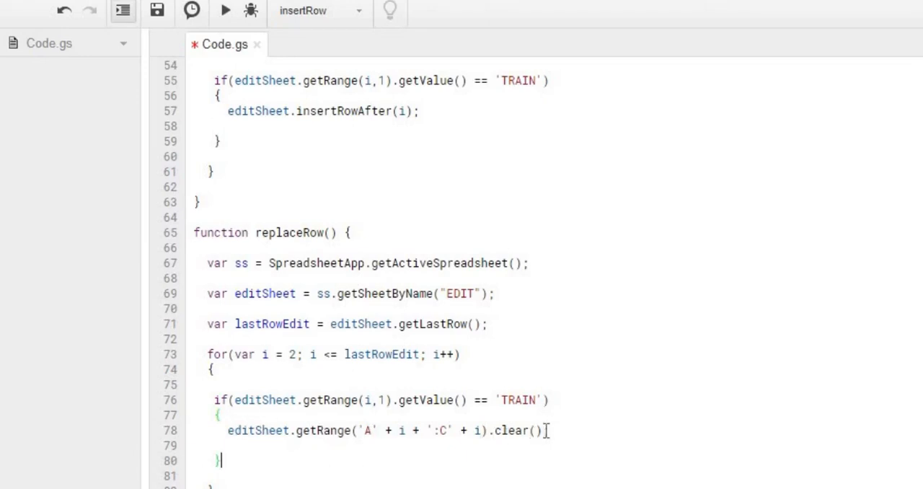
Replace the clear call with setValues([['AIRPLANE', 'ORANGE', 30]]) in replaceRow
{"action": "double_click", "coordinate": [512, 430]}
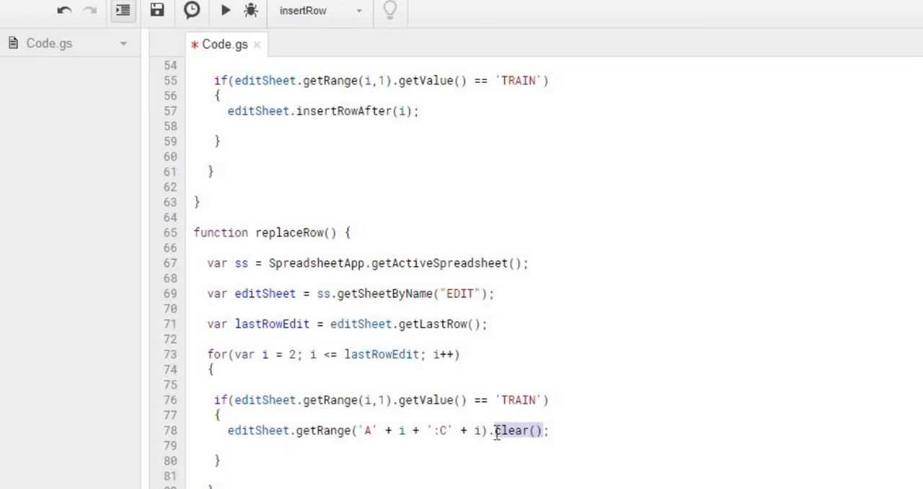
{"action": "type", "text": "setVa"}
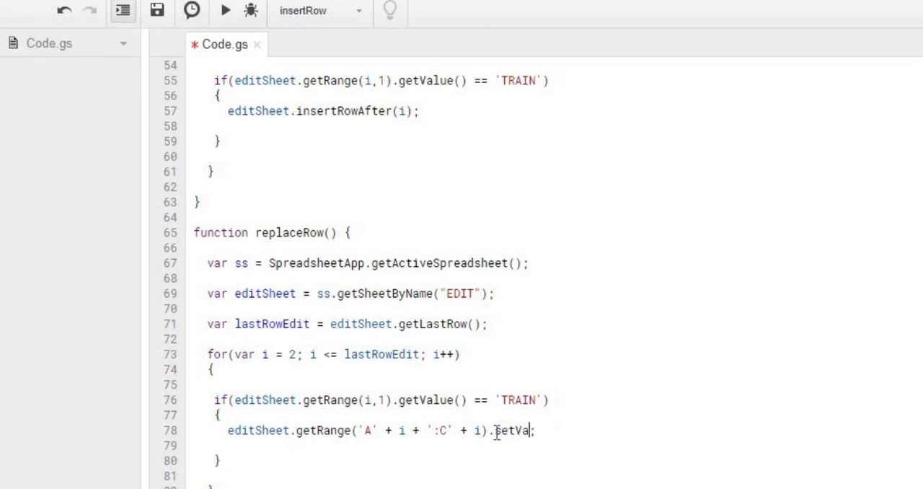
{"action": "type", "text": "ues"}
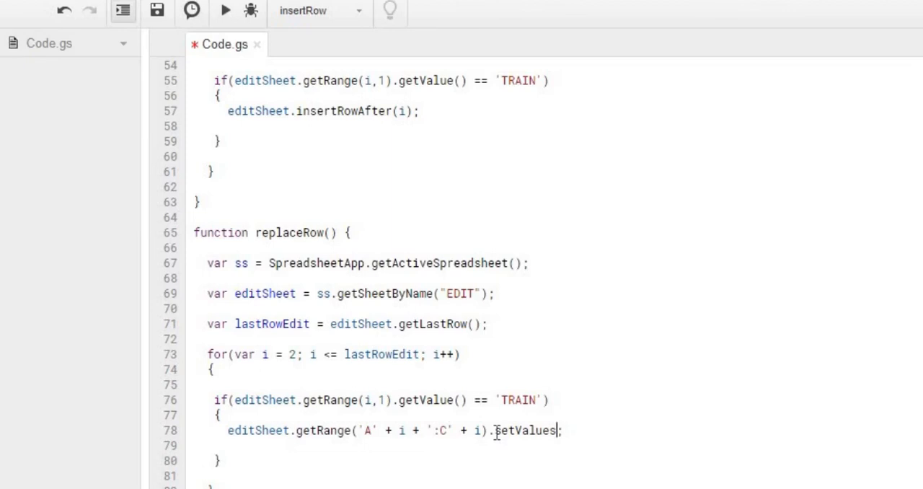
{"action": "type", "text": "("}
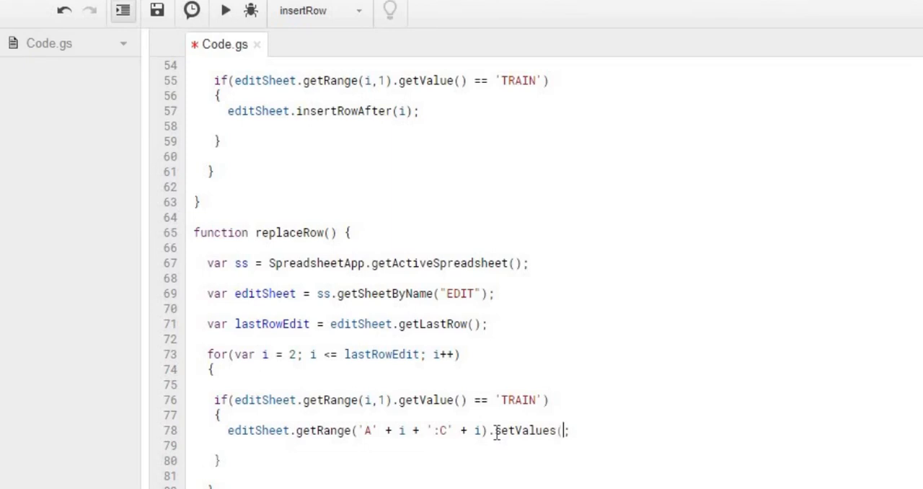
{"action": "type", "text": "[["}
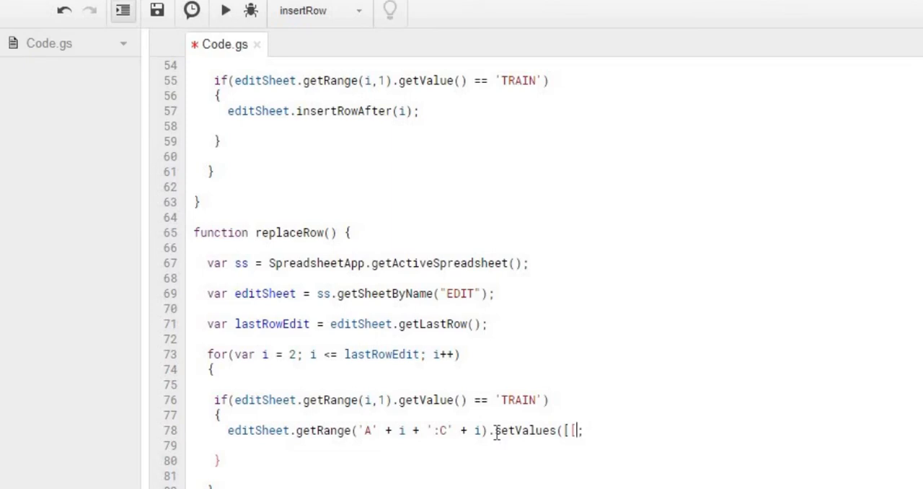
{"action": "type", "text": "'AIRPL"}
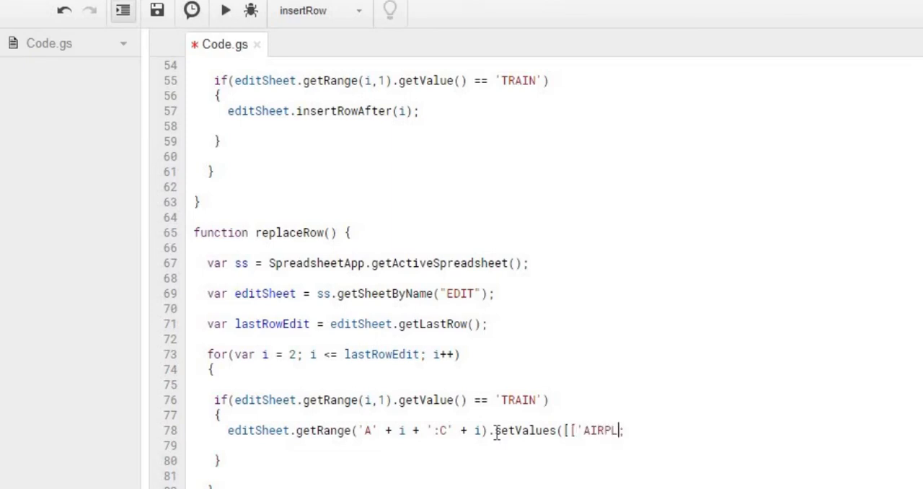
{"action": "type", "text": "ANE',"}
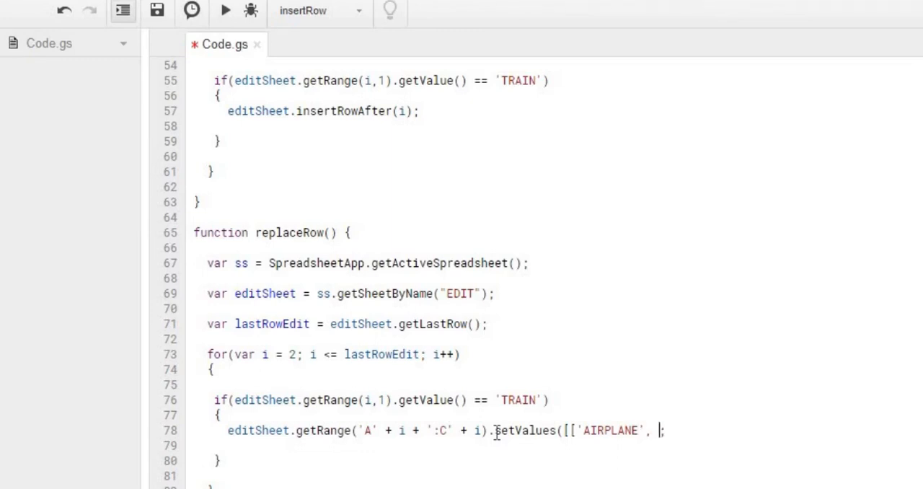
{"action": "type", "text": "'ORANGE'"}
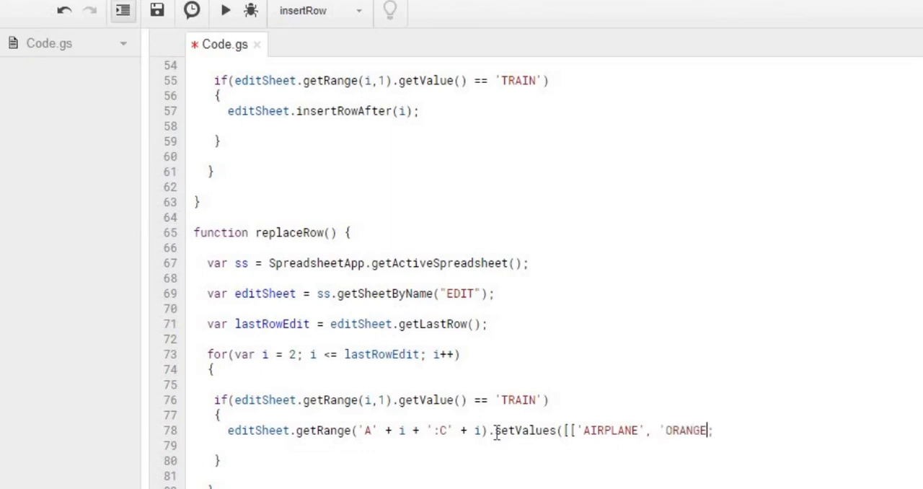
{"action": "type", "text": ","}
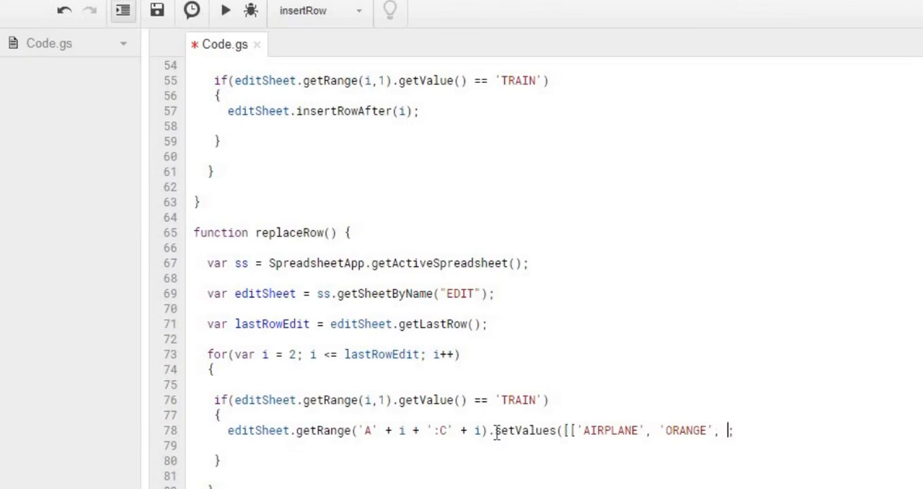
{"action": "type", "text": "30"}
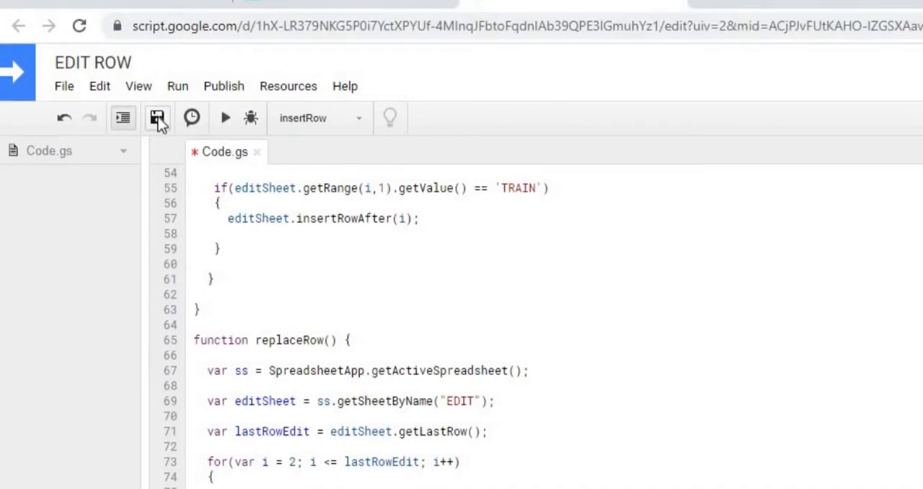
Save the project, run replaceRow, and switch to the EDIT ROW spreadsheet
{"action": "left_click", "coordinate": [158, 119]}
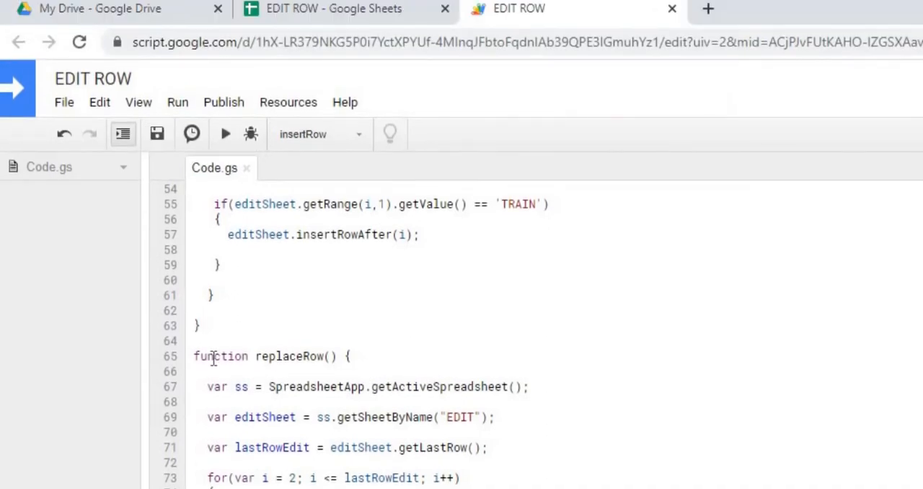
{"action": "left_click", "coordinate": [358, 135]}
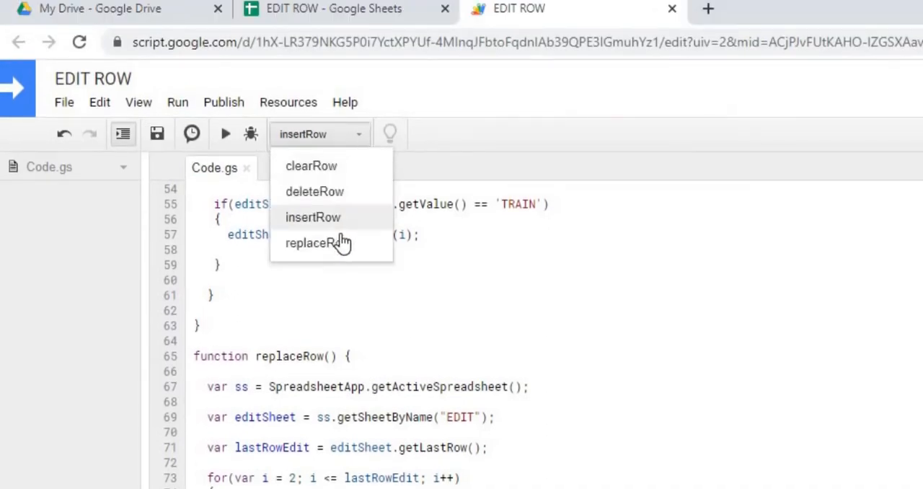
{"action": "left_click", "coordinate": [313, 242]}
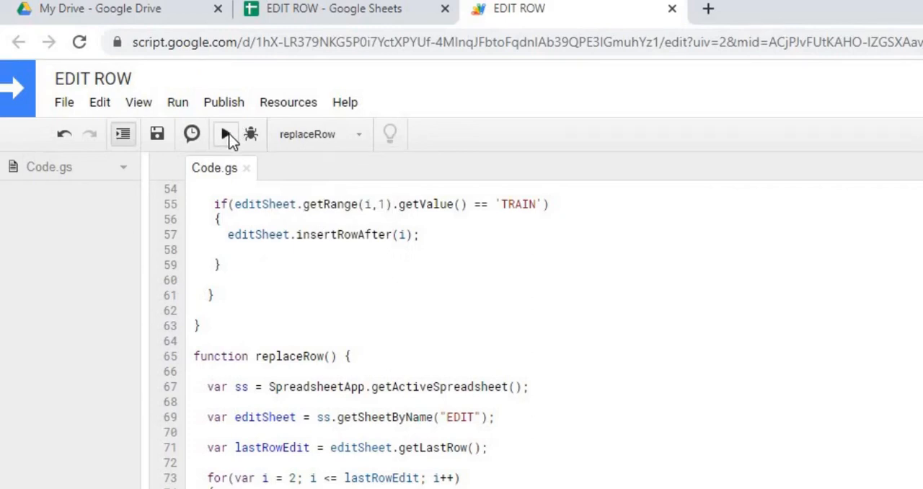
{"action": "left_click", "coordinate": [225, 134]}
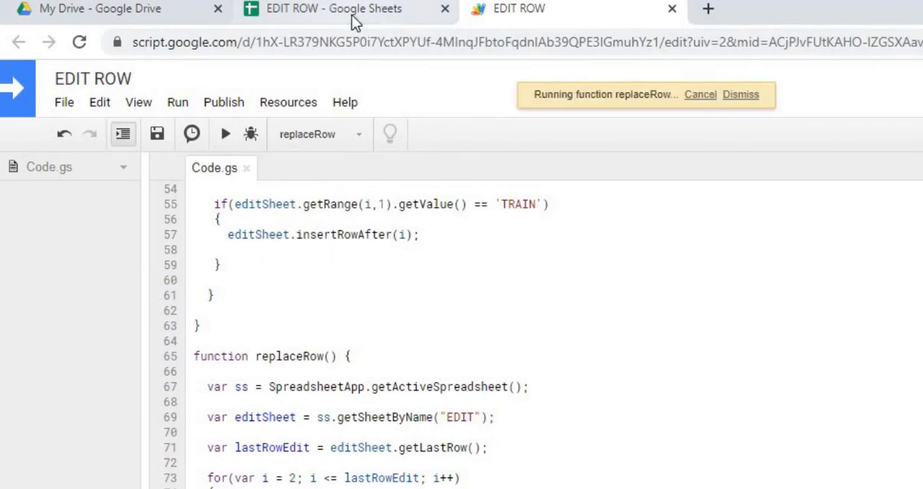
{"action": "left_click", "coordinate": [335, 8]}
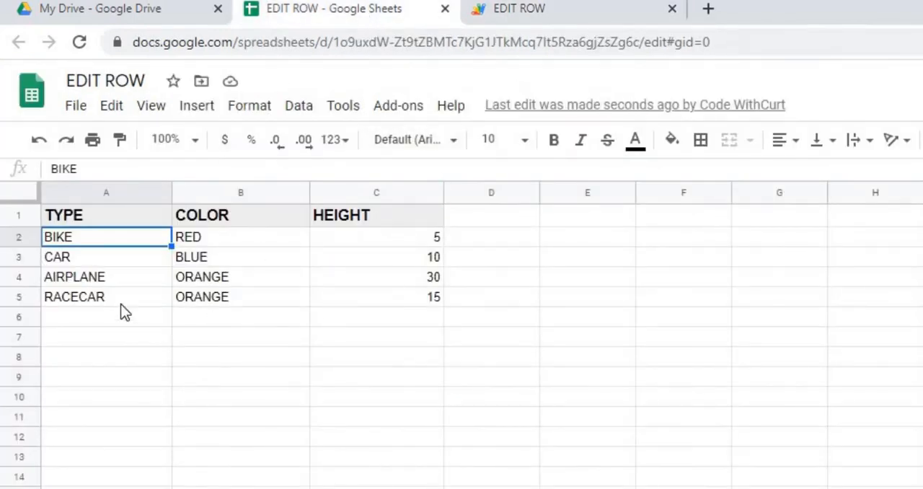
{"action": "mouse_move", "coordinate": [65, 286]}
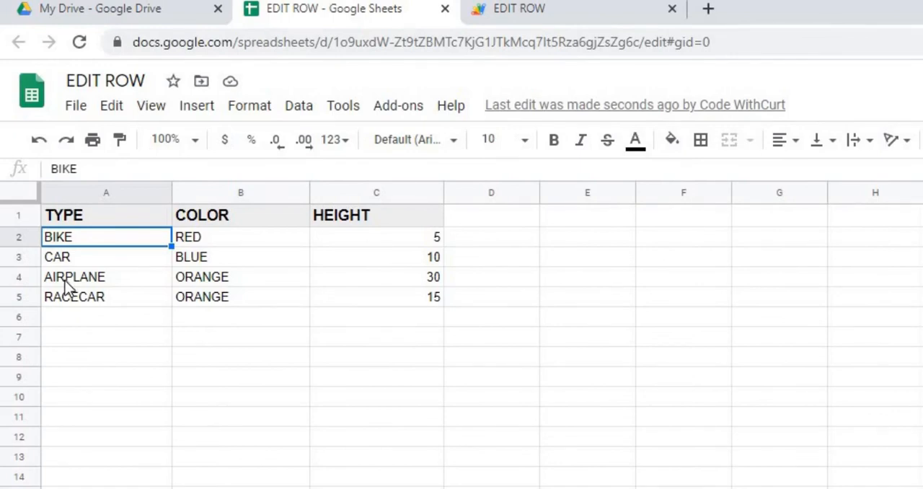
{"action": "mouse_move", "coordinate": [442, 289]}
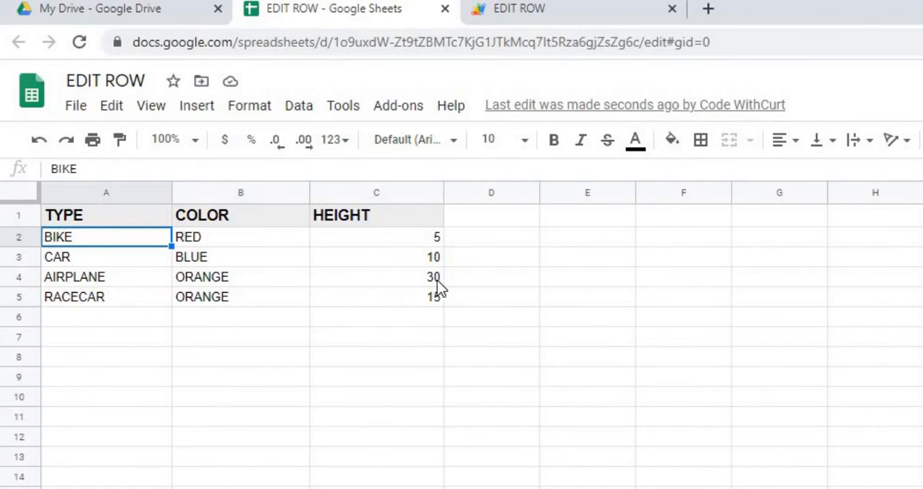
{"action": "mouse_move", "coordinate": [425, 362]}
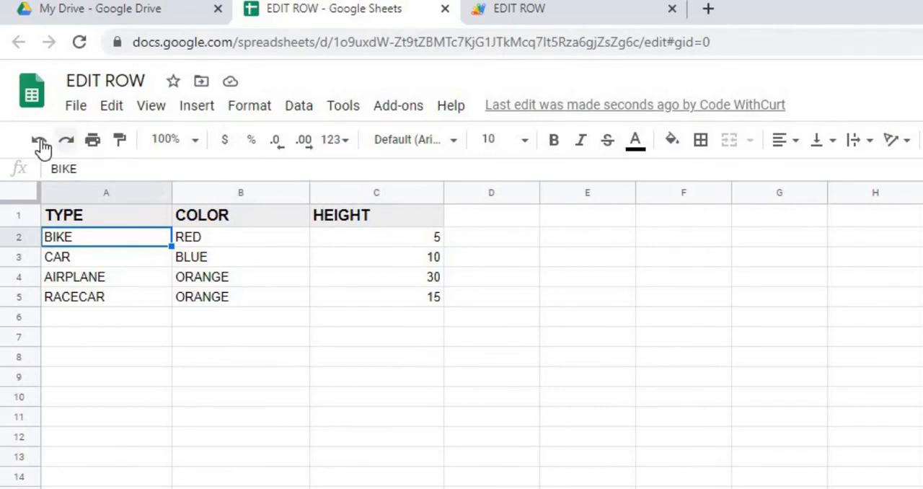
Undo the replacement so row 4 reads TRAIN, YELLOW, 20 again
{"action": "left_click", "coordinate": [38, 139]}
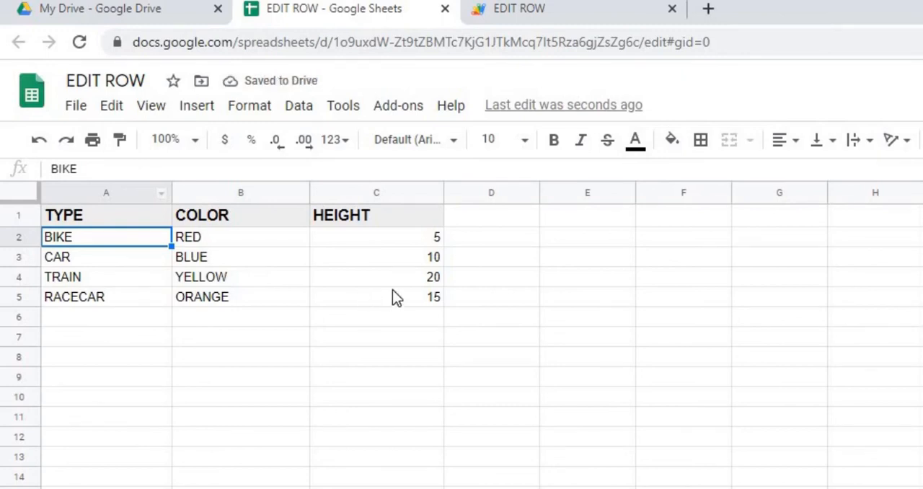
{"action": "mouse_move", "coordinate": [388, 370]}
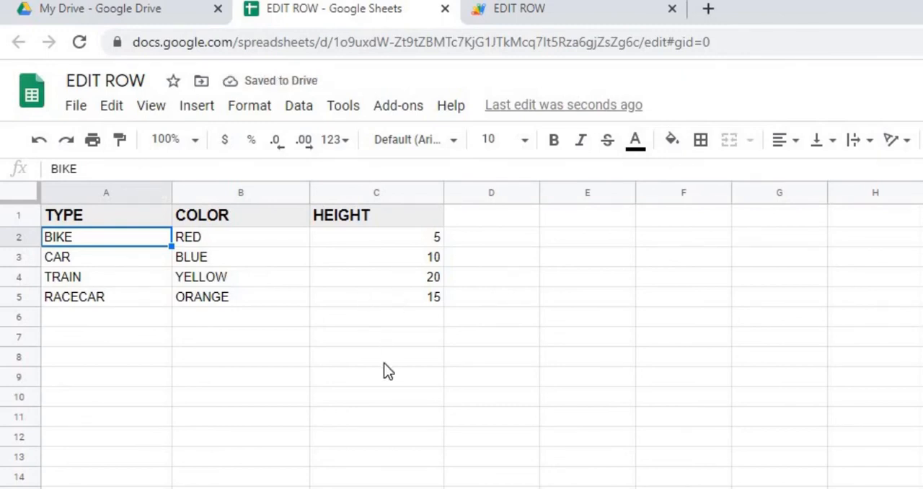